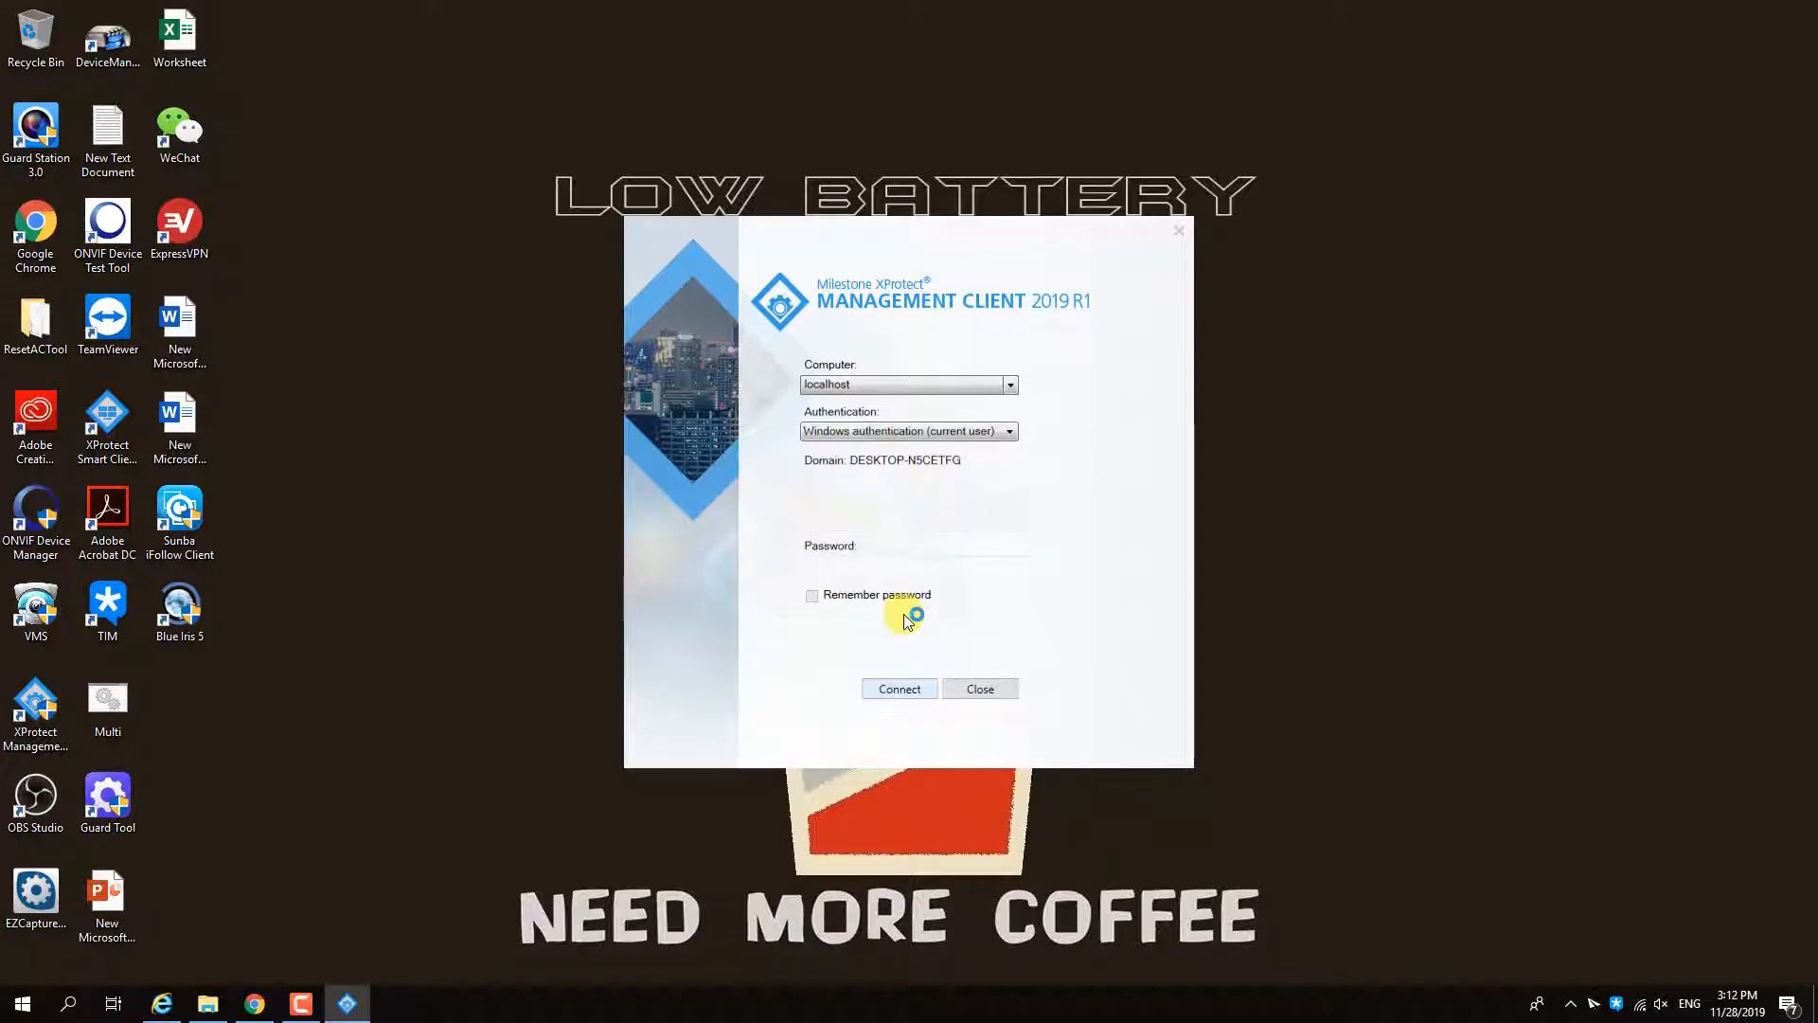
Log in to the local server and select the local server under Recording Servers
left_click(899, 688)
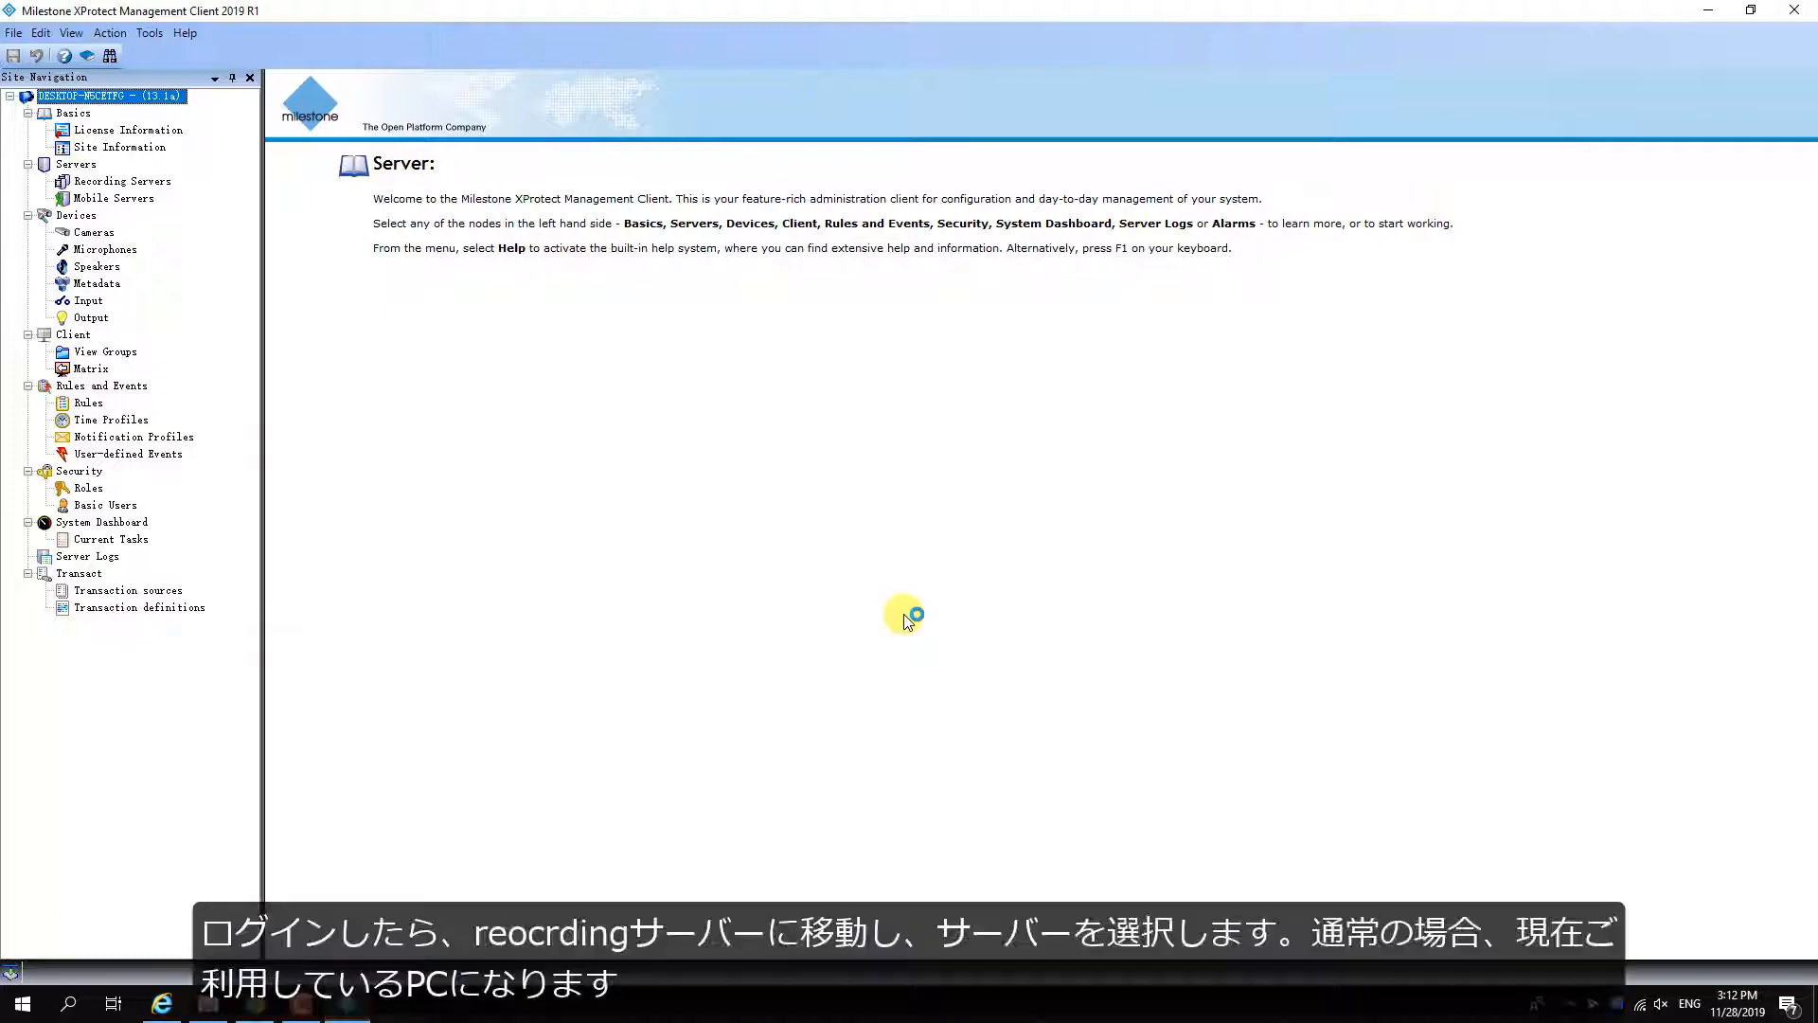
left_click(120, 181)
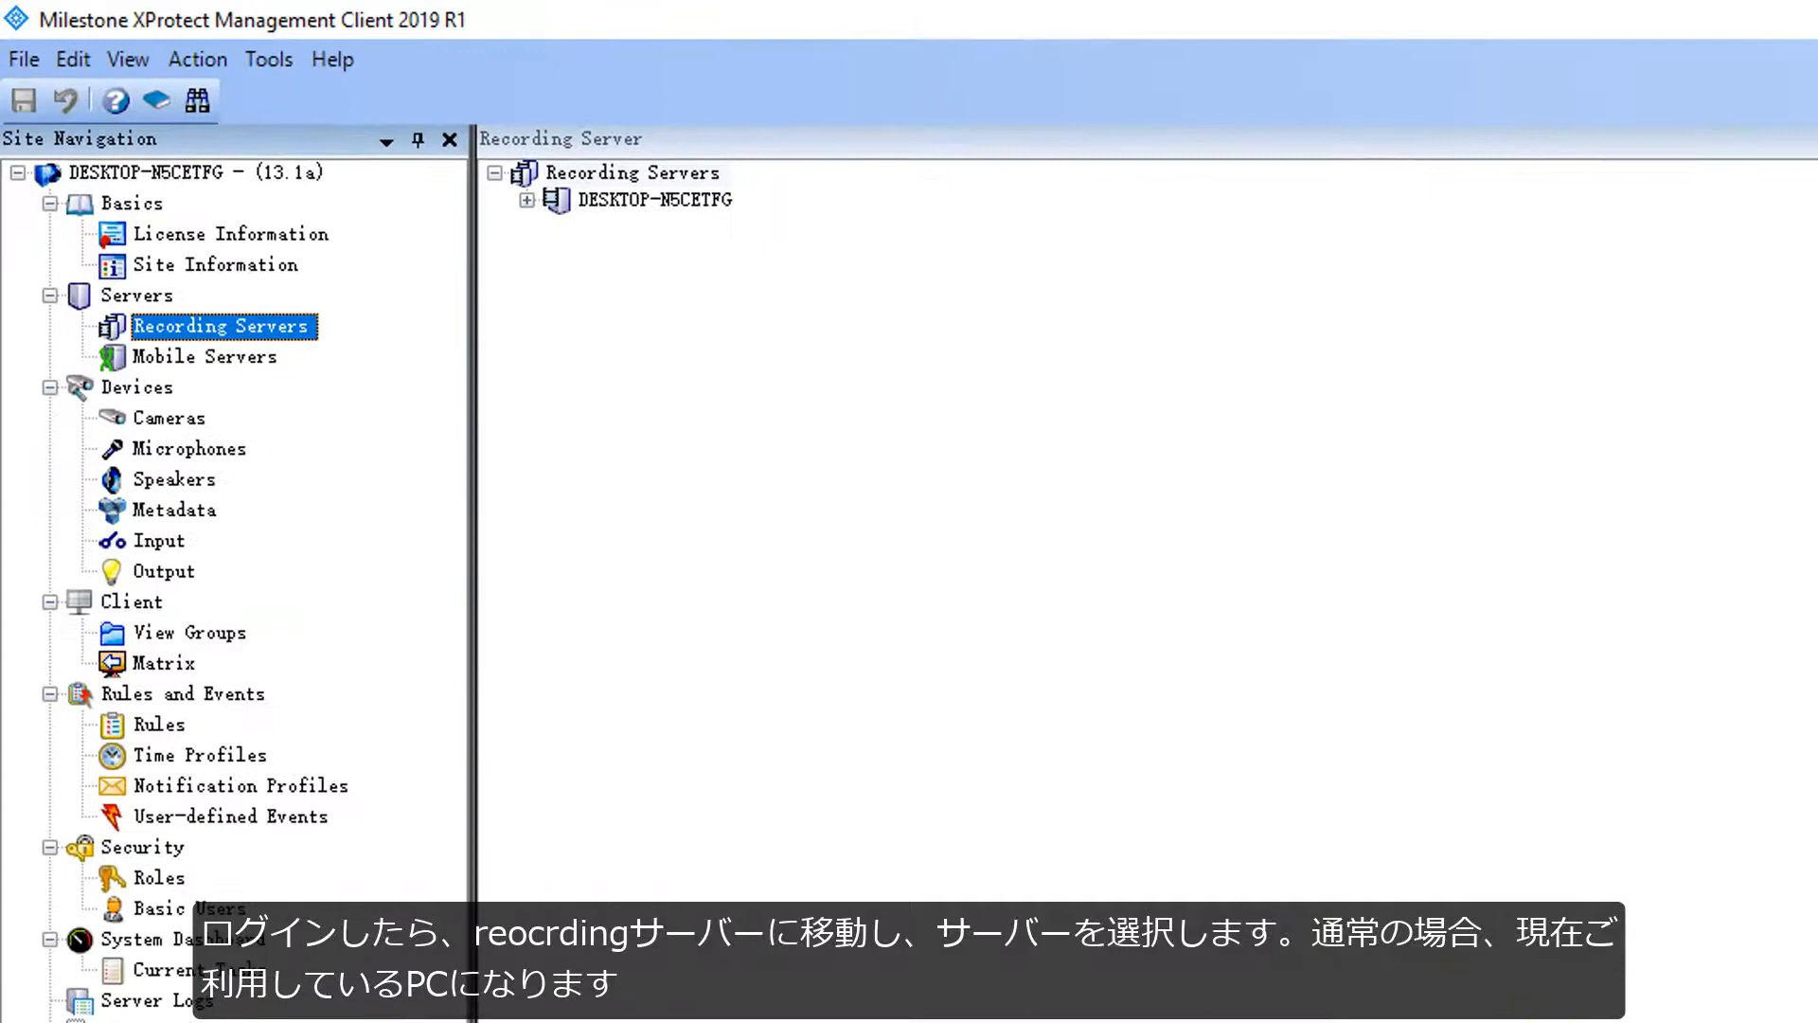
left_click(656, 200)
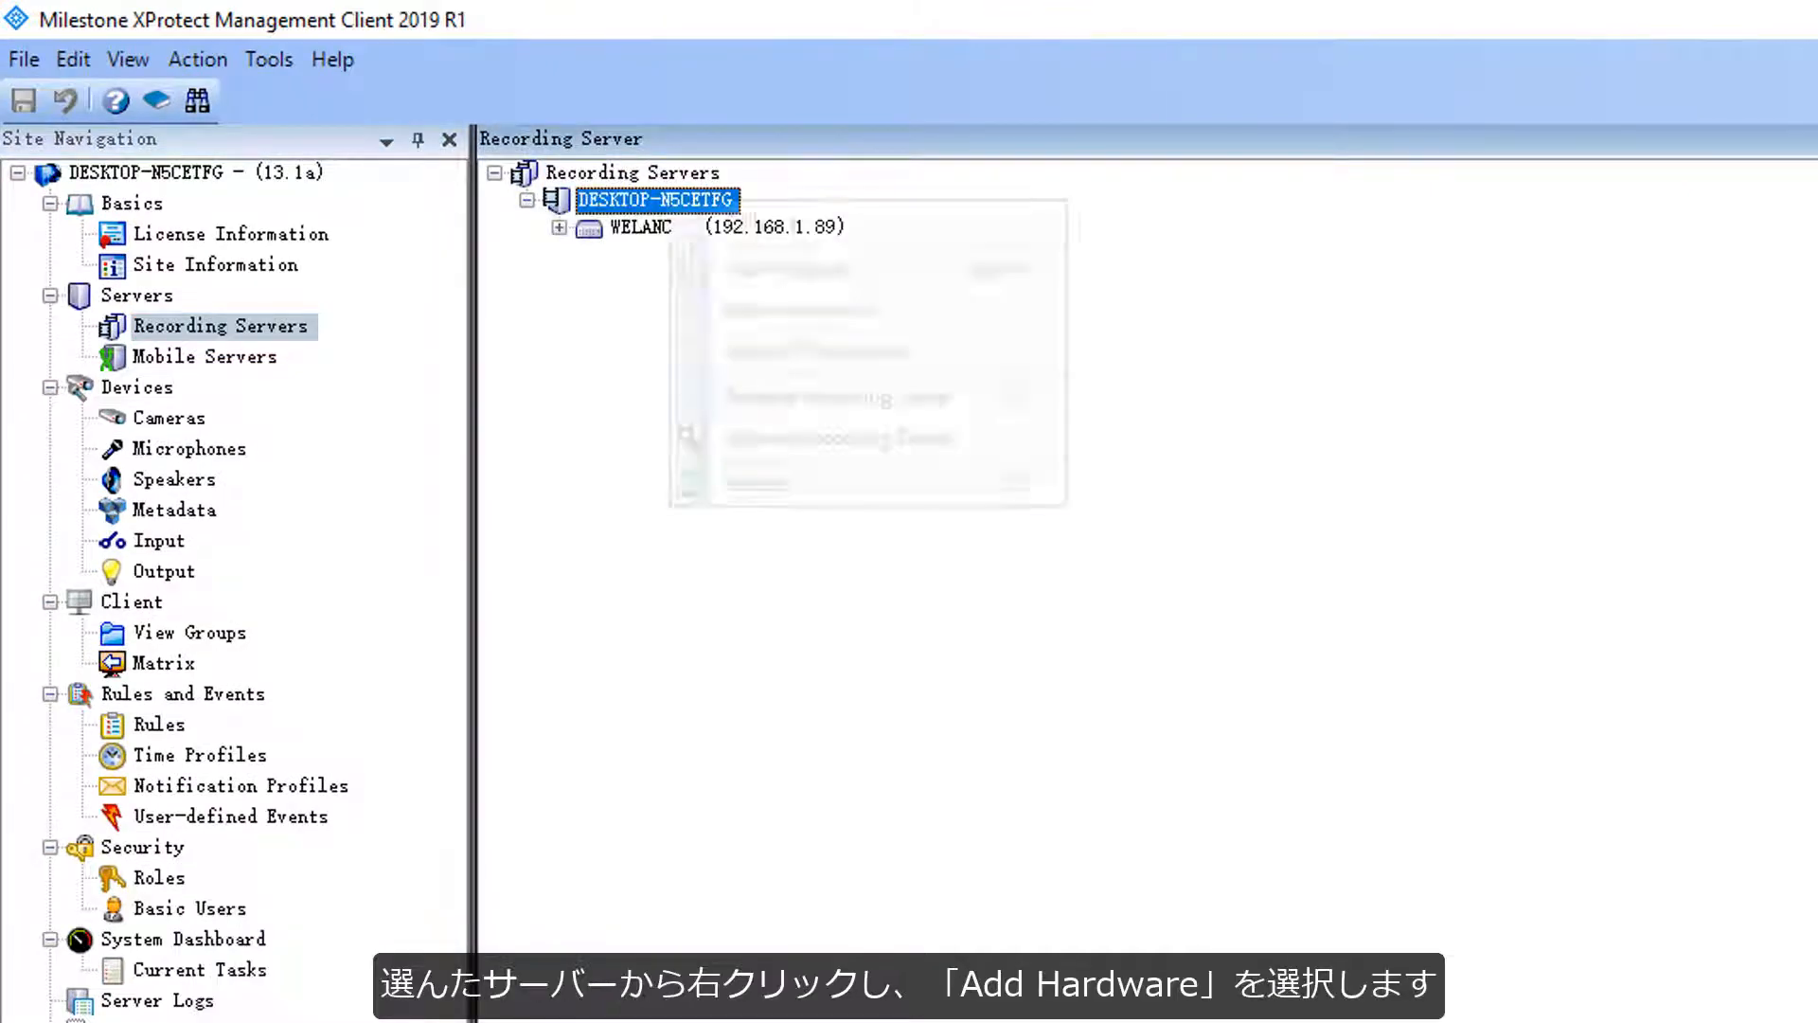
Start manual Add Hardware on the local recording server using the admin credentials
right_click(656, 199)
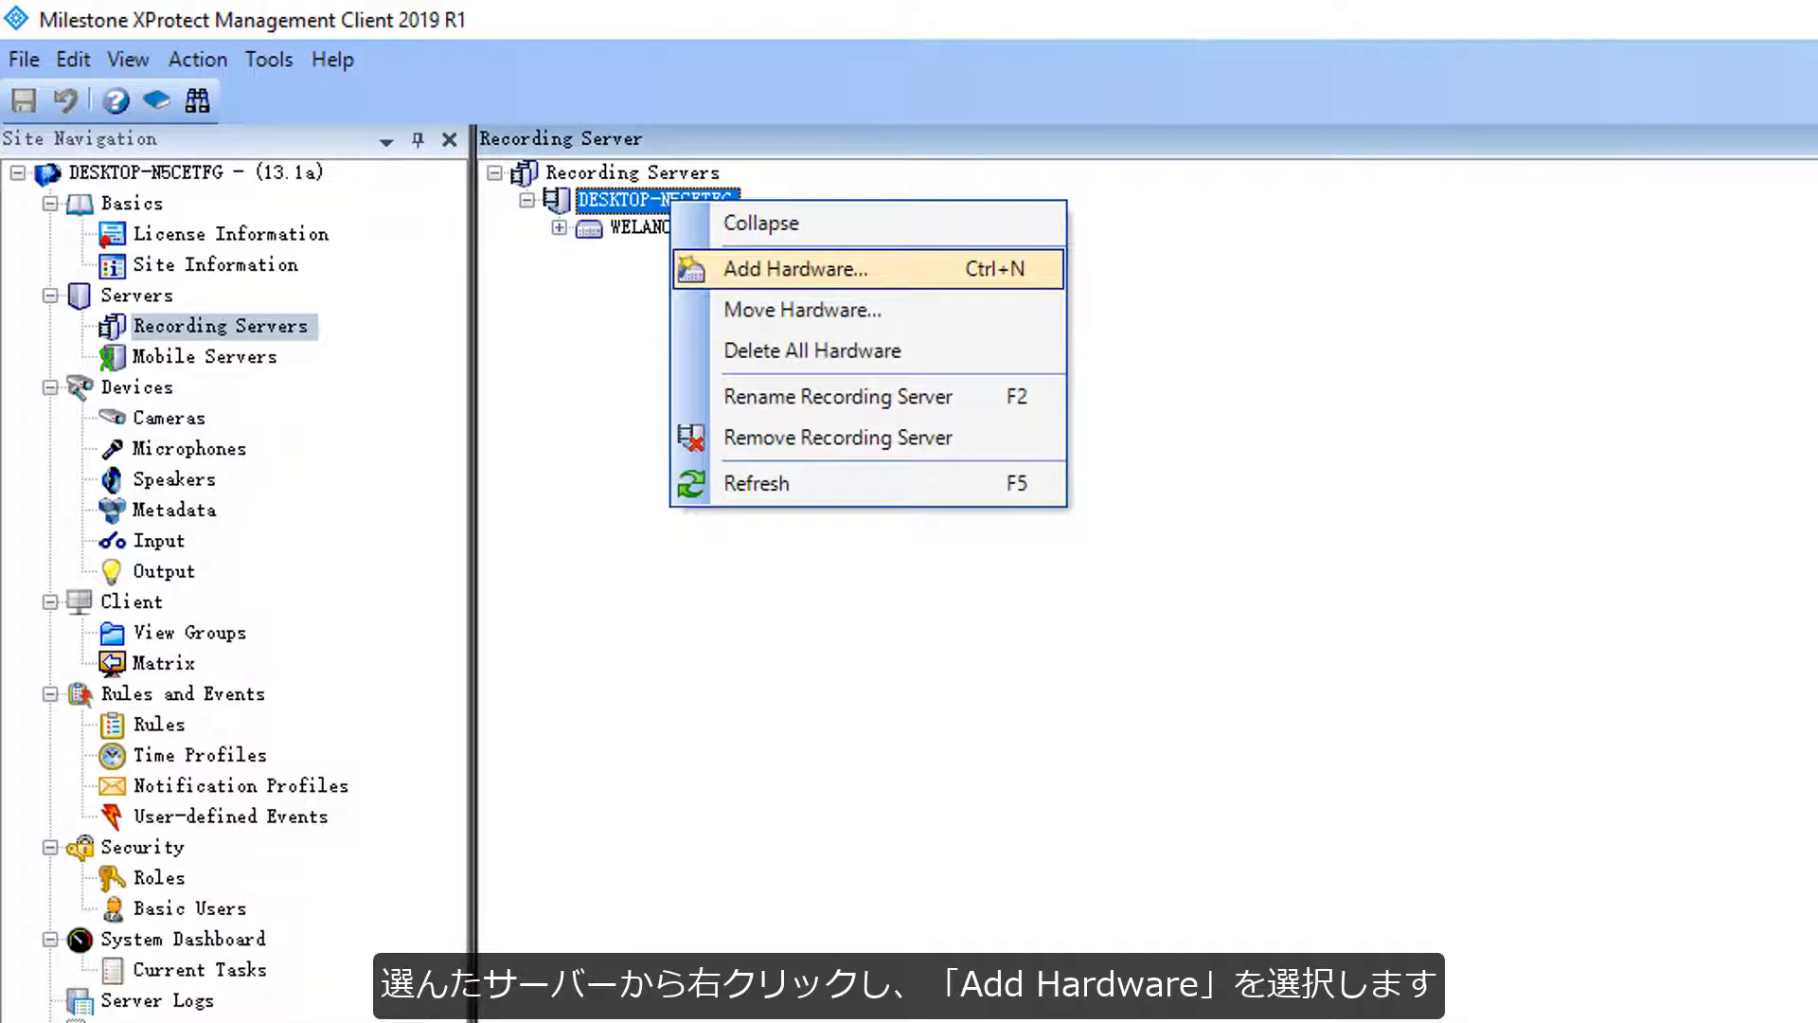
left_click(794, 268)
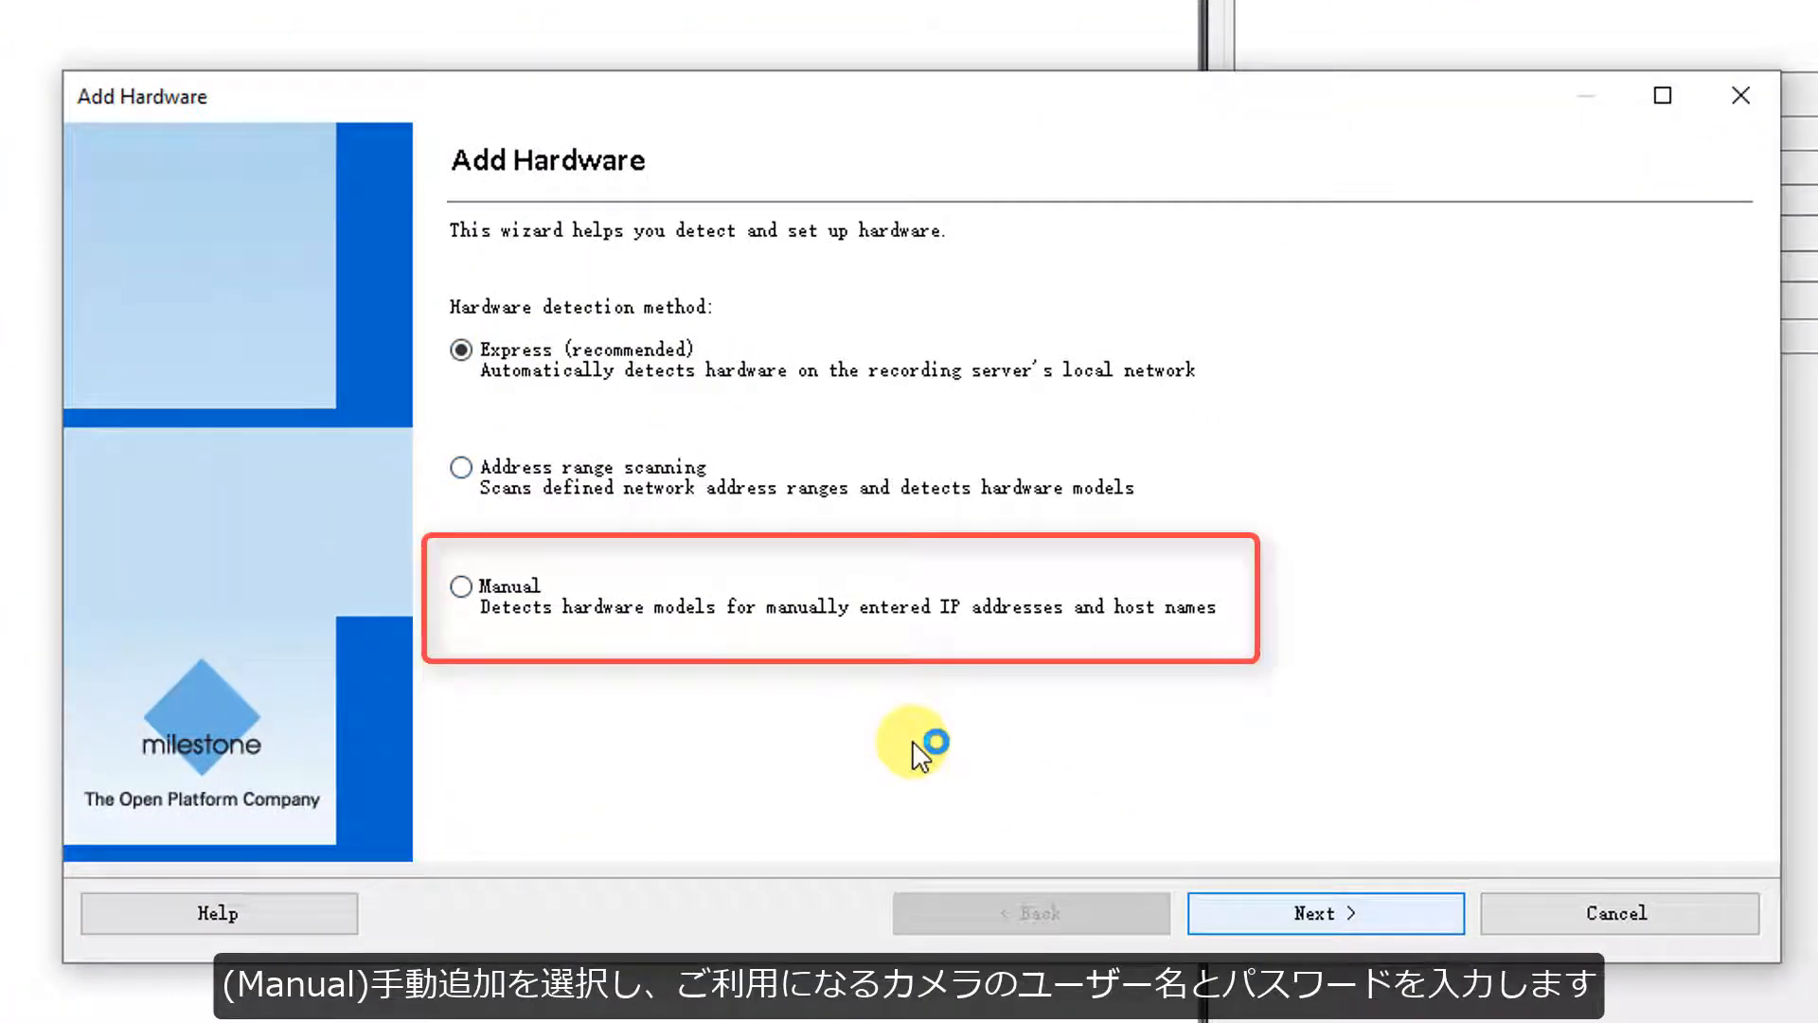
left_click(1323, 913)
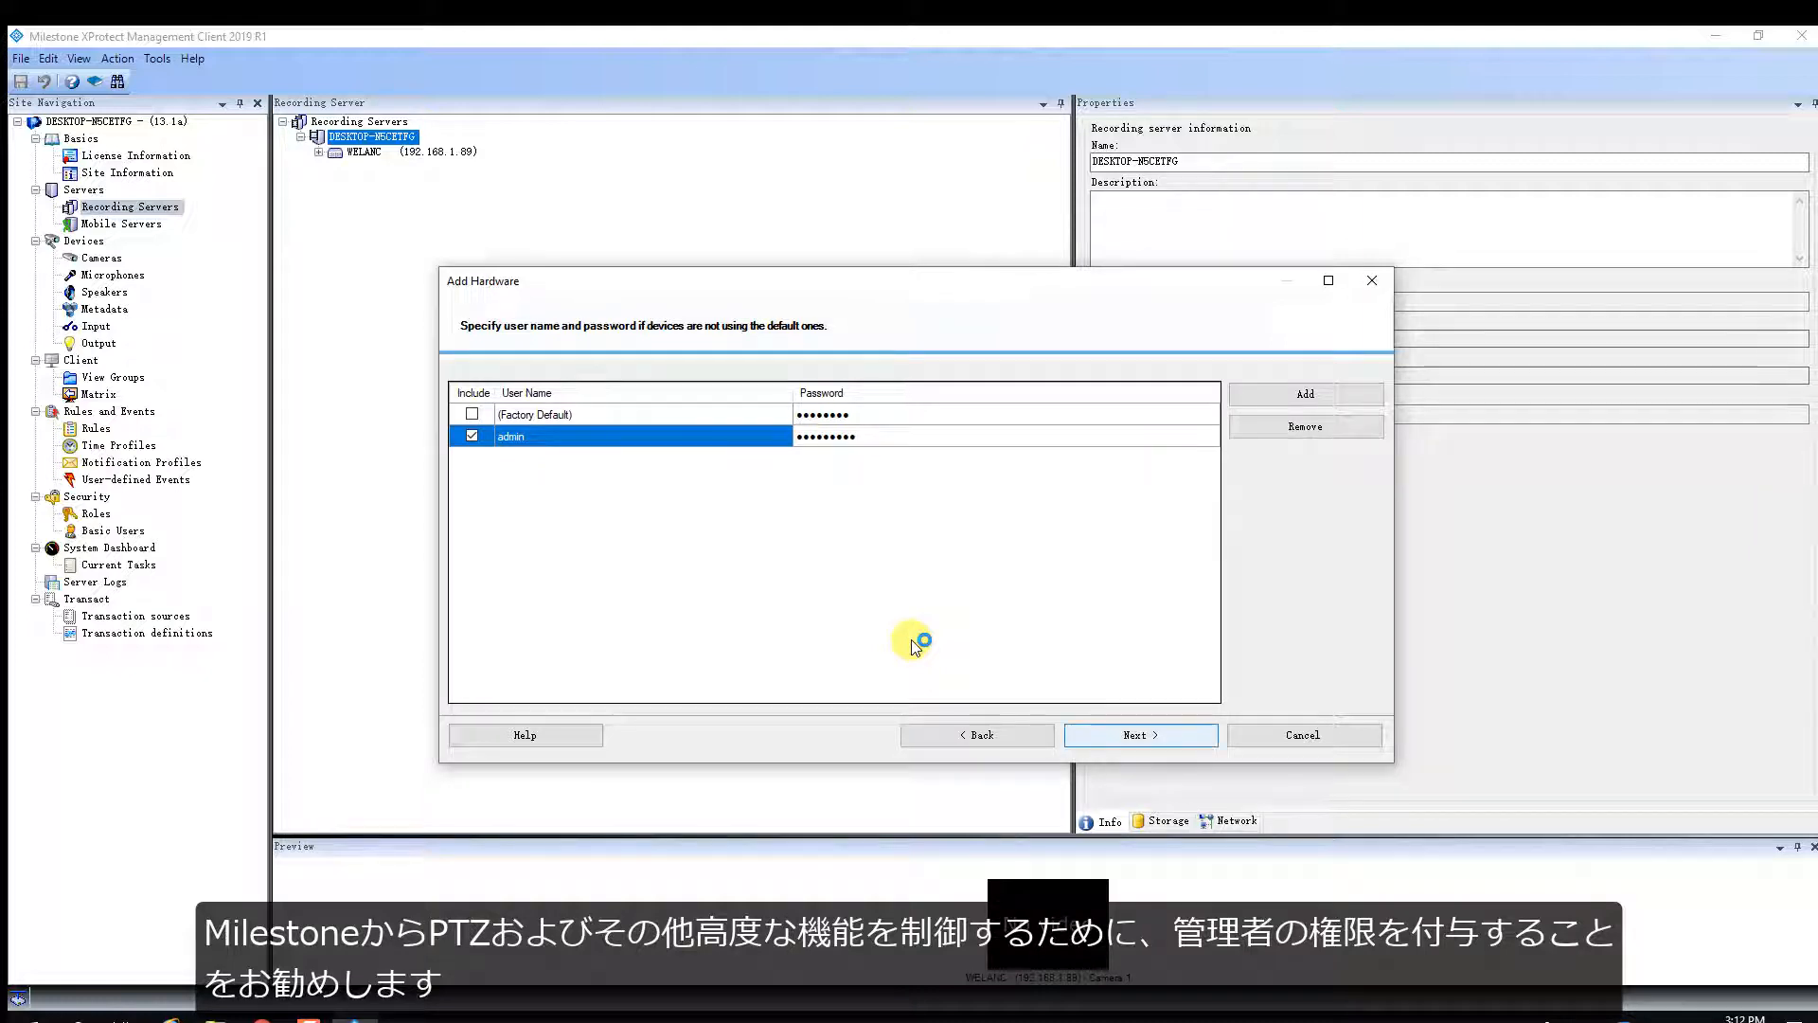
left_click(1137, 734)
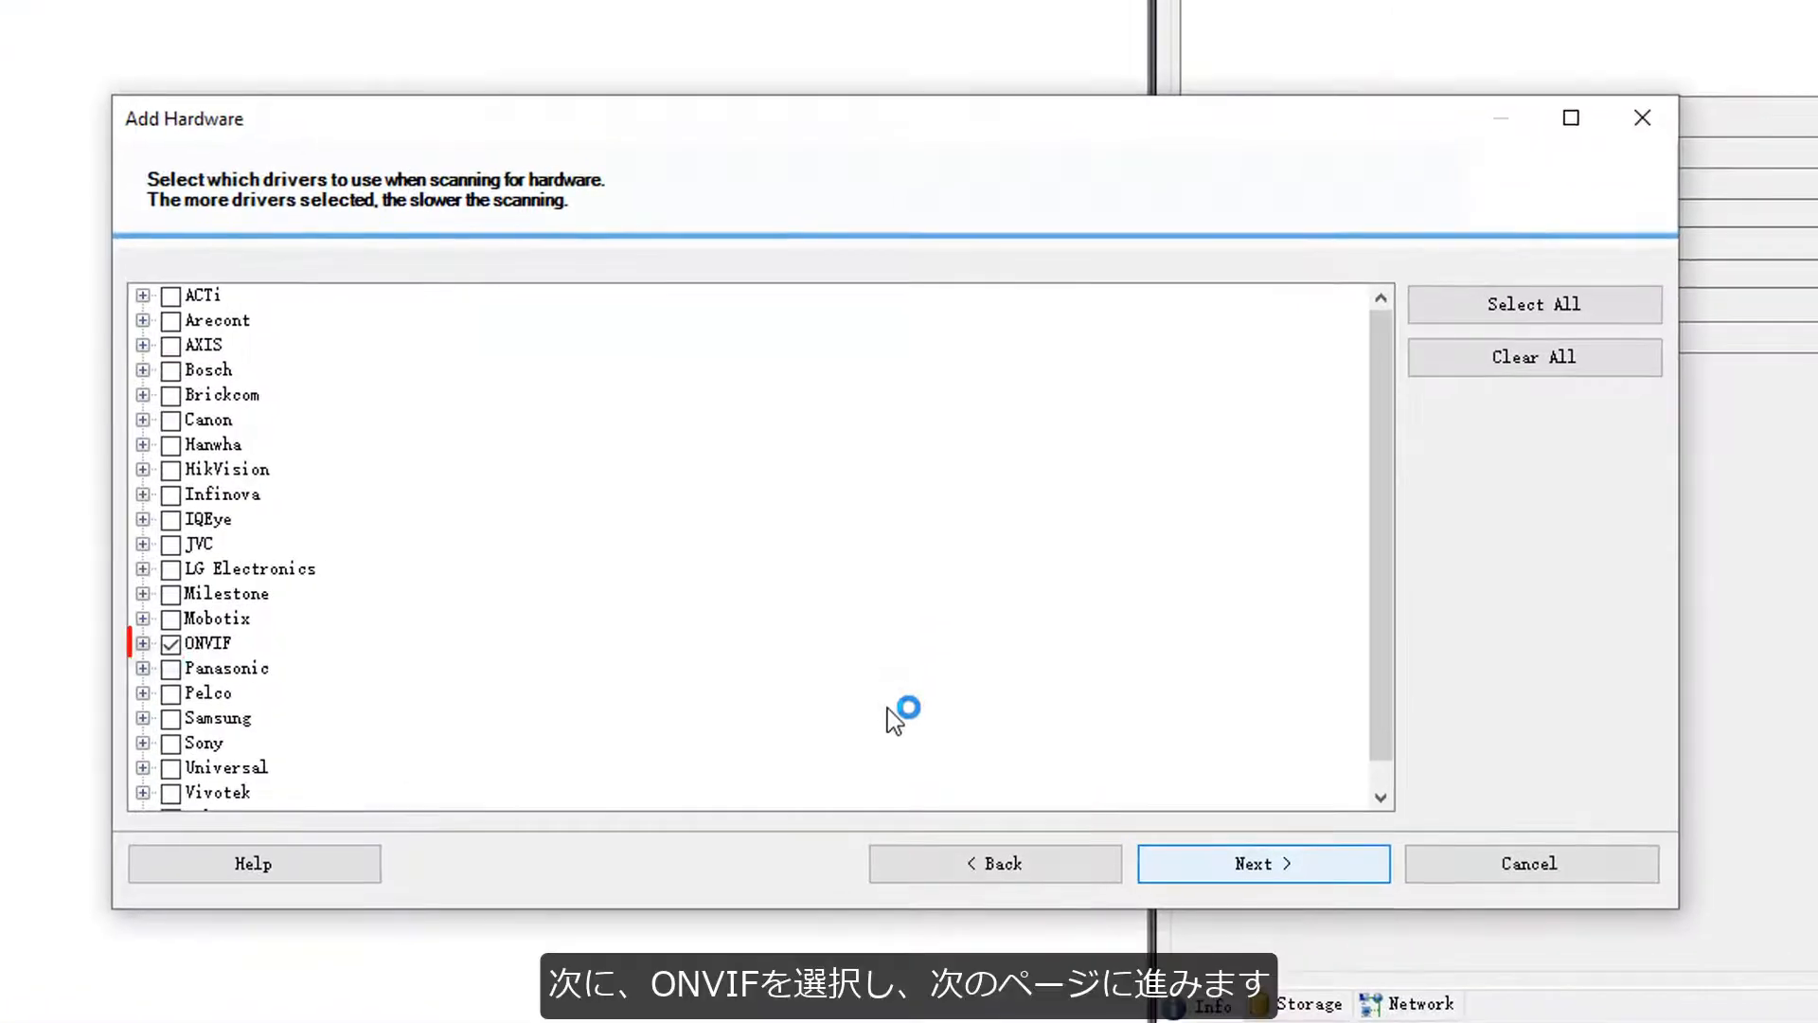
Move past the ONVIF driver page and begin entering the address 192.1
scroll("down", 3)
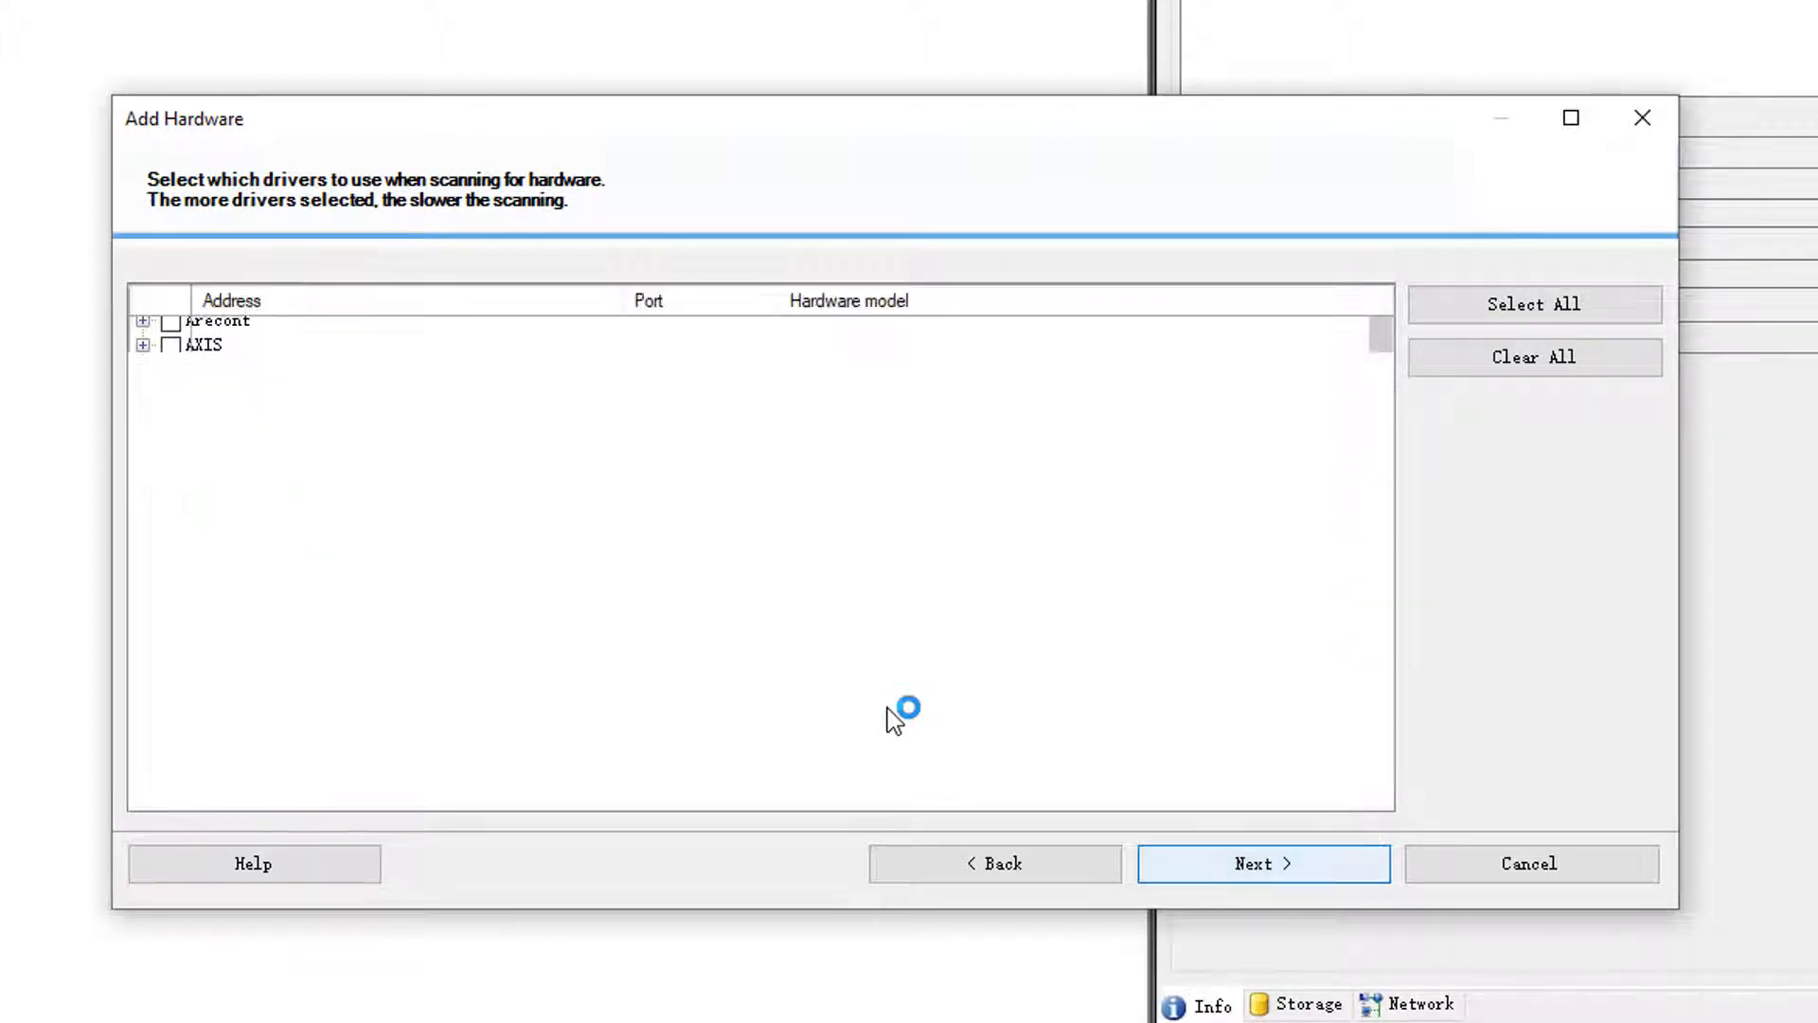
left_click(1262, 862)
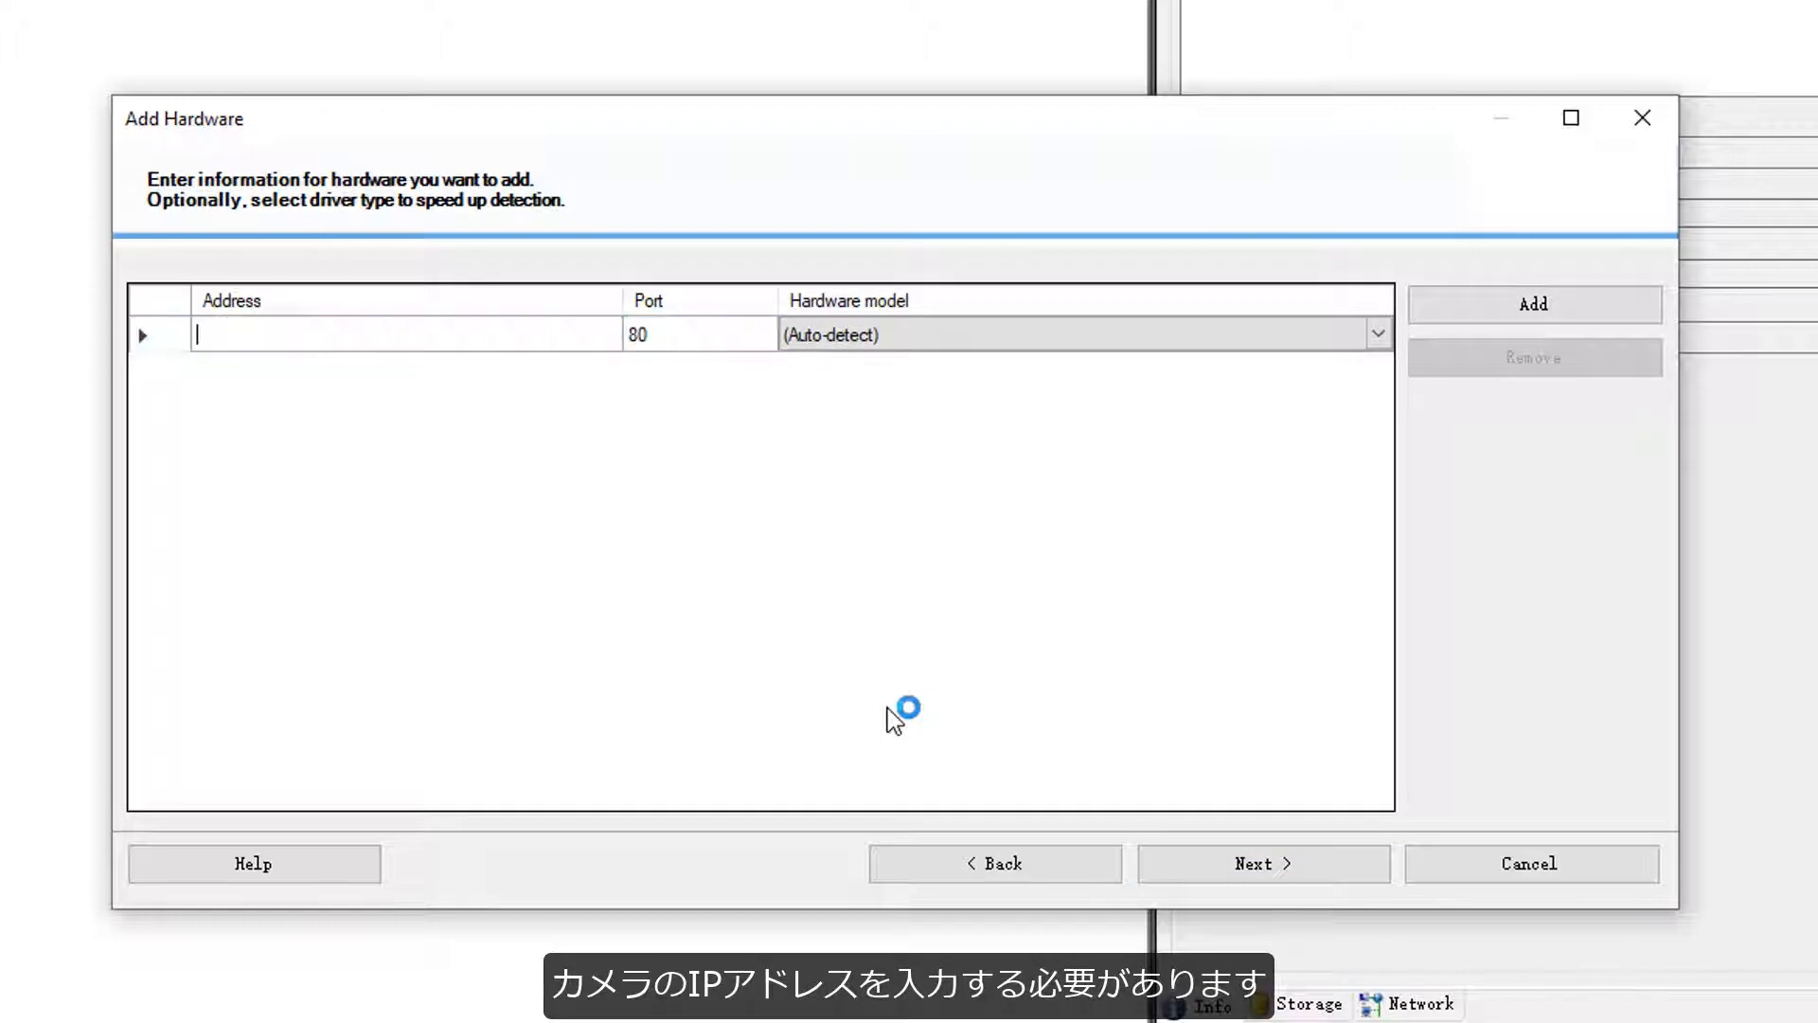
type("192.1")
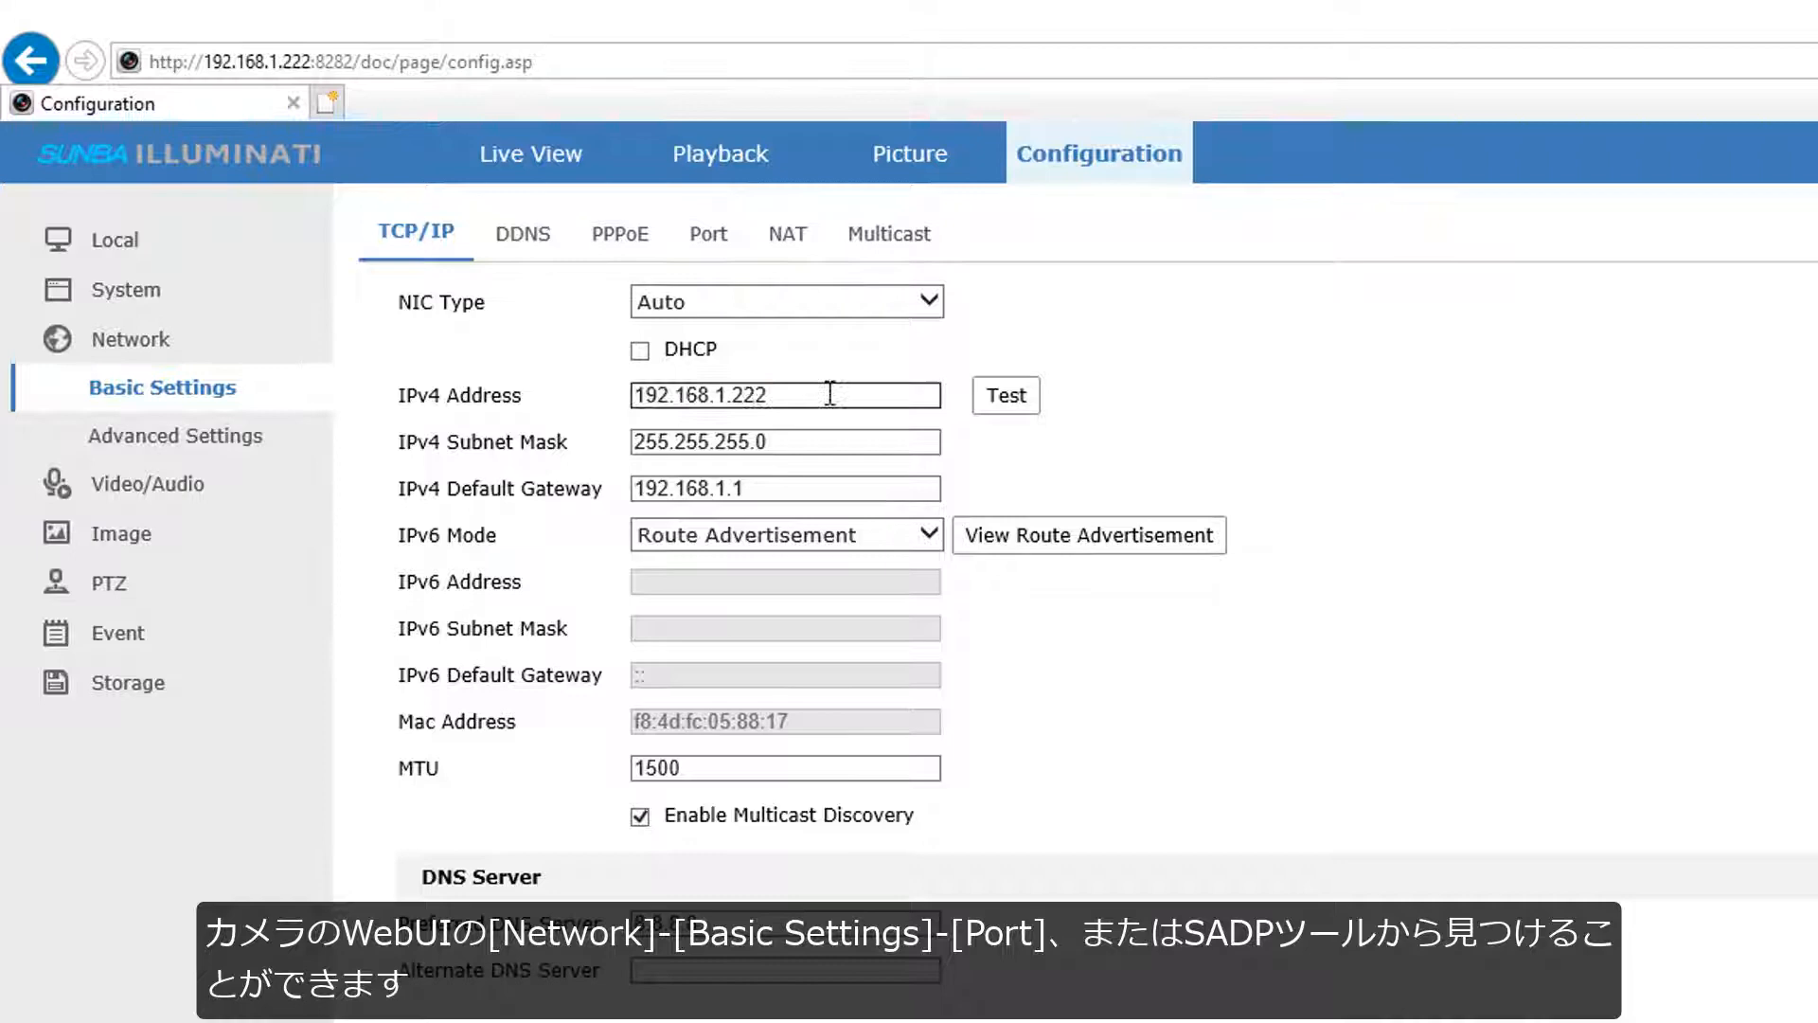
Check the camera's port on the Sunba web interface's Port tab
left_click(698, 232)
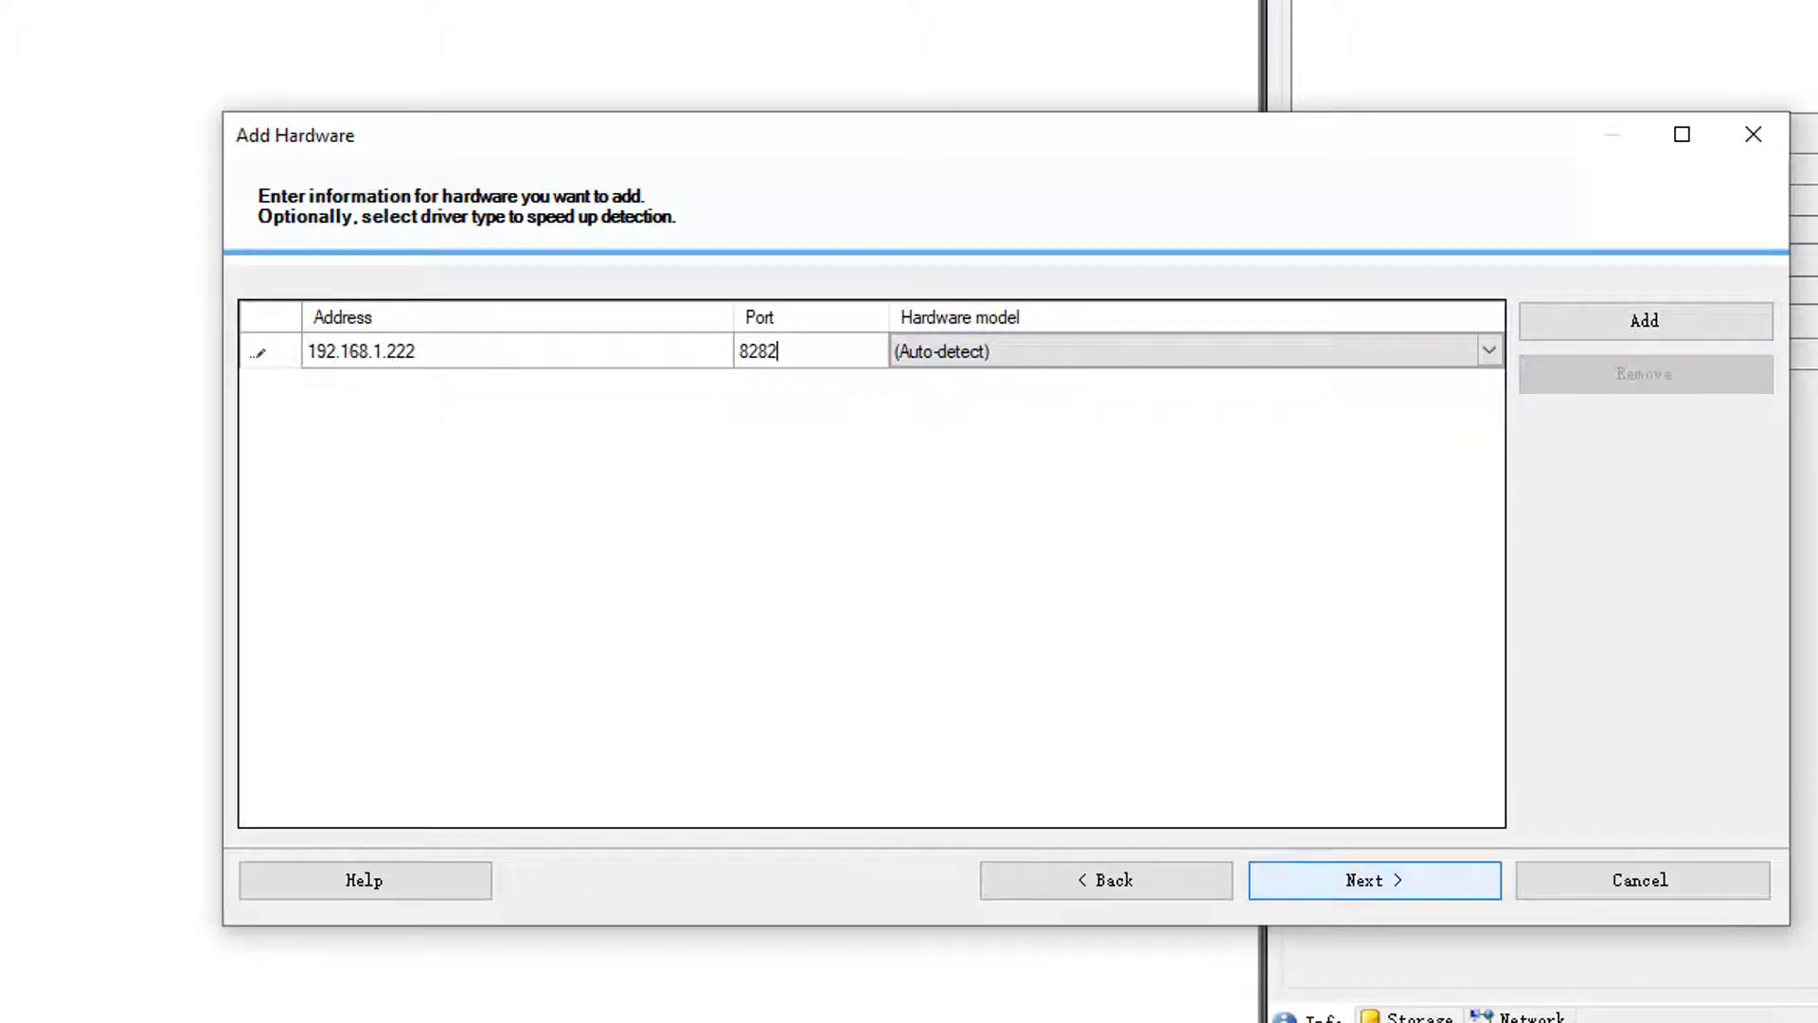
Detect and add the SUNBA ILLUMINATI camera at 192.168.1.222, then finish the wizard
left_click(1374, 879)
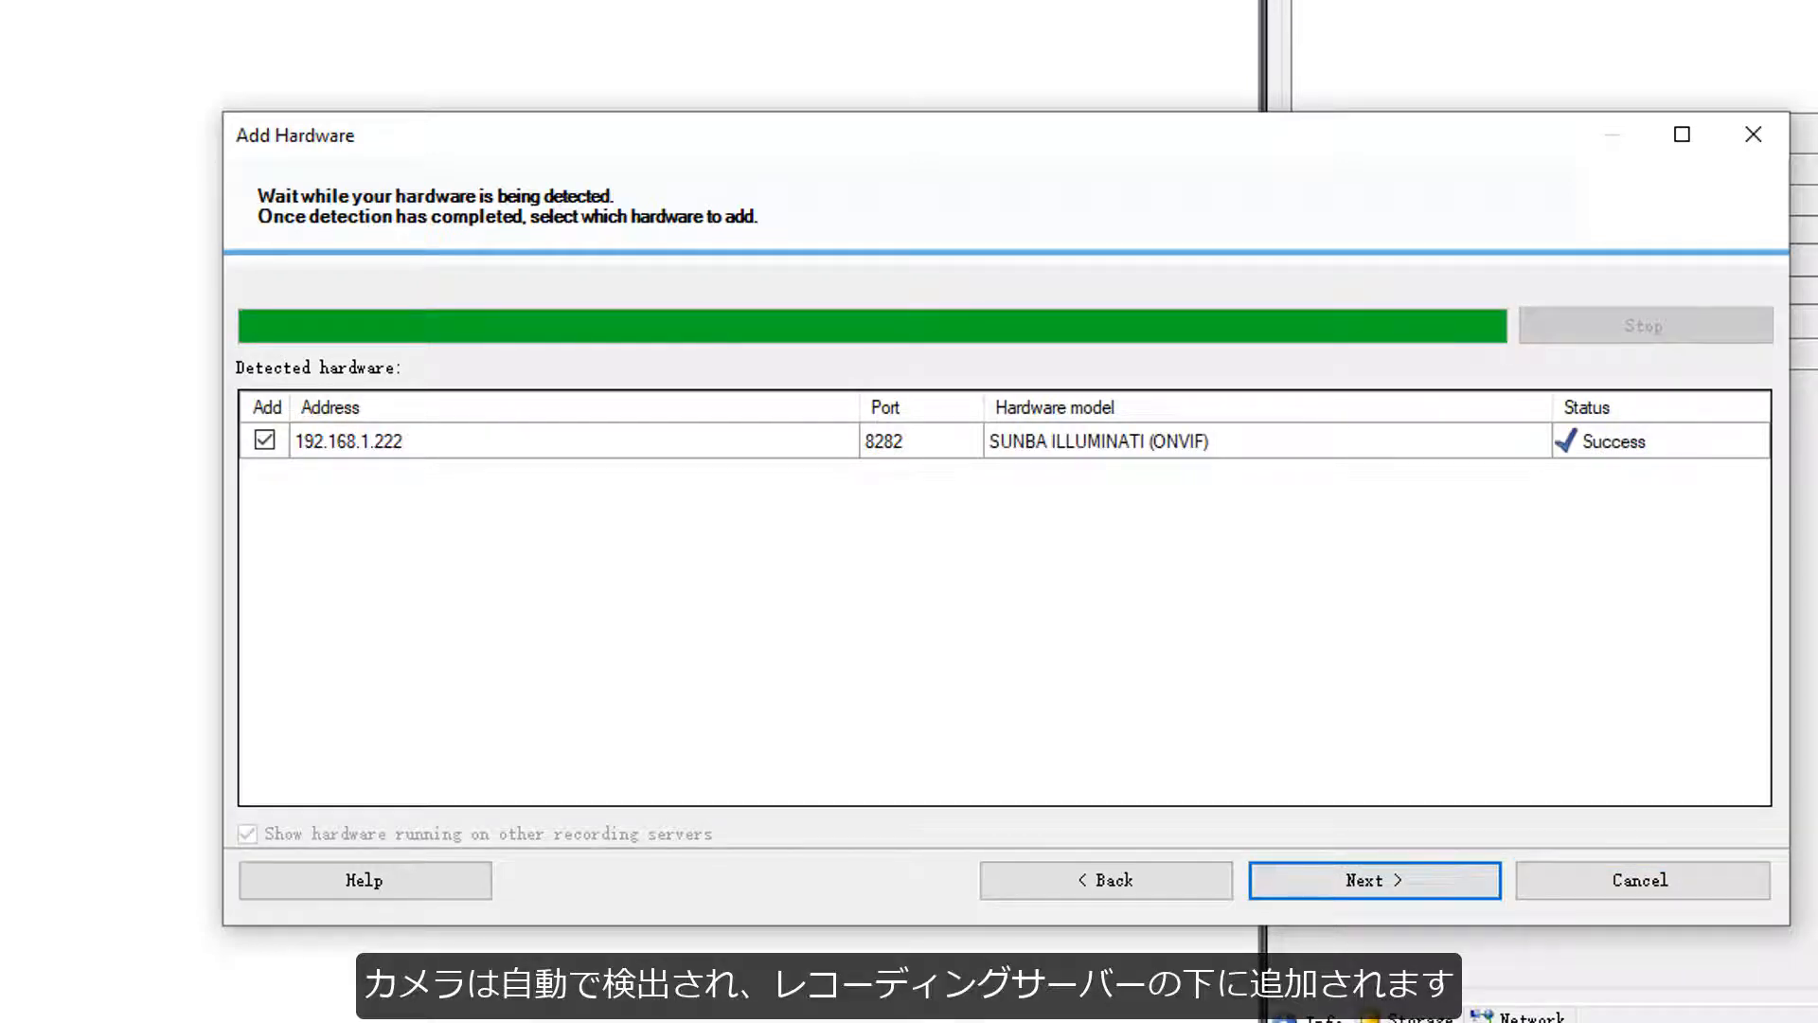
left_click(1374, 879)
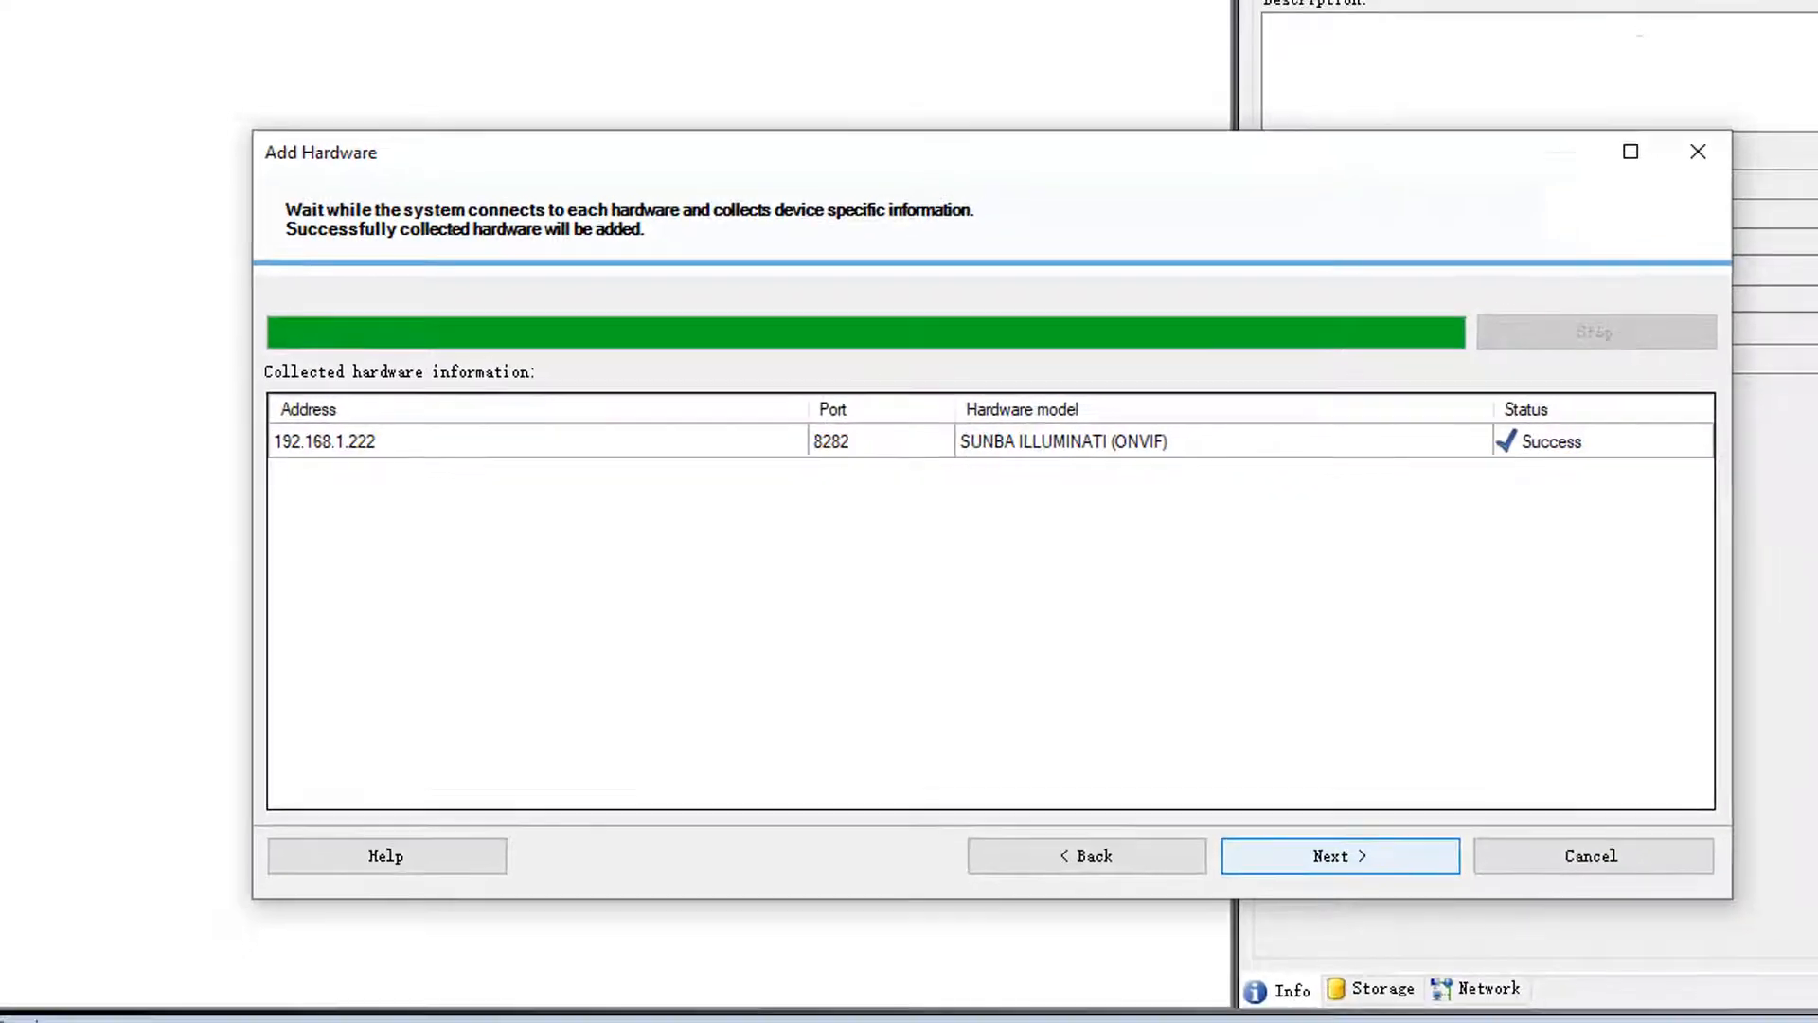
left_click(1338, 856)
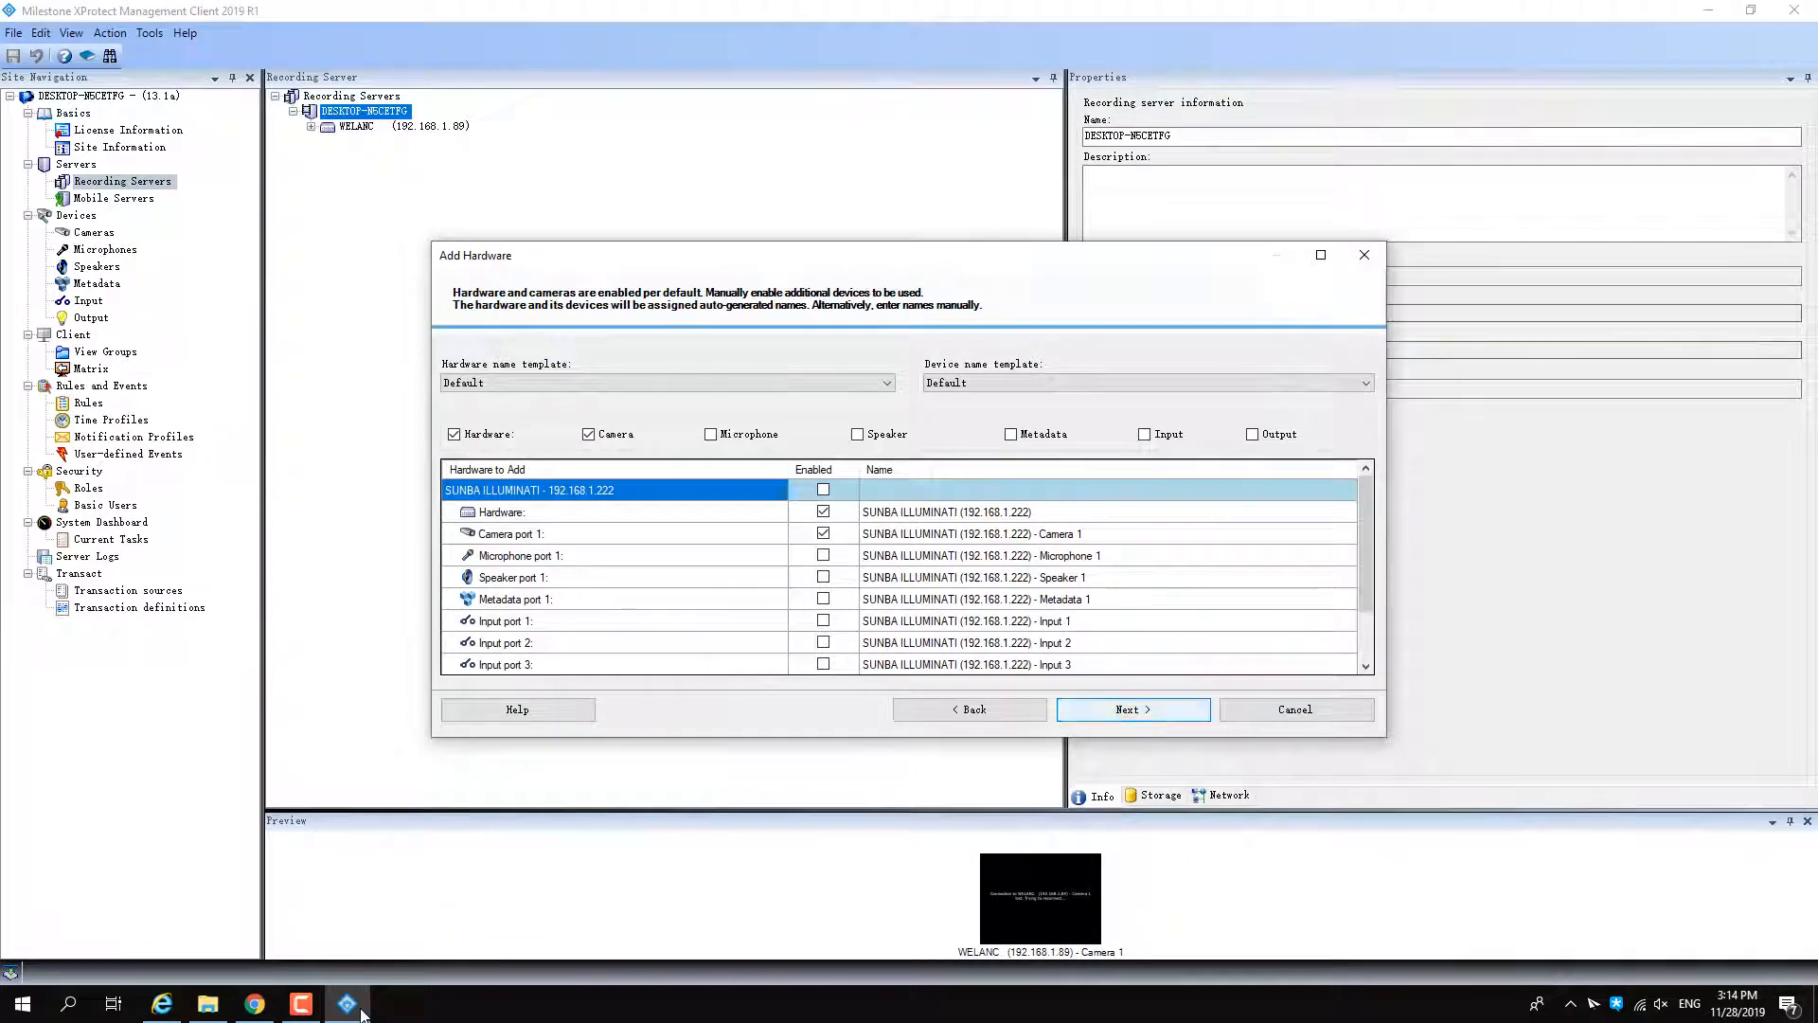
left_click(1130, 709)
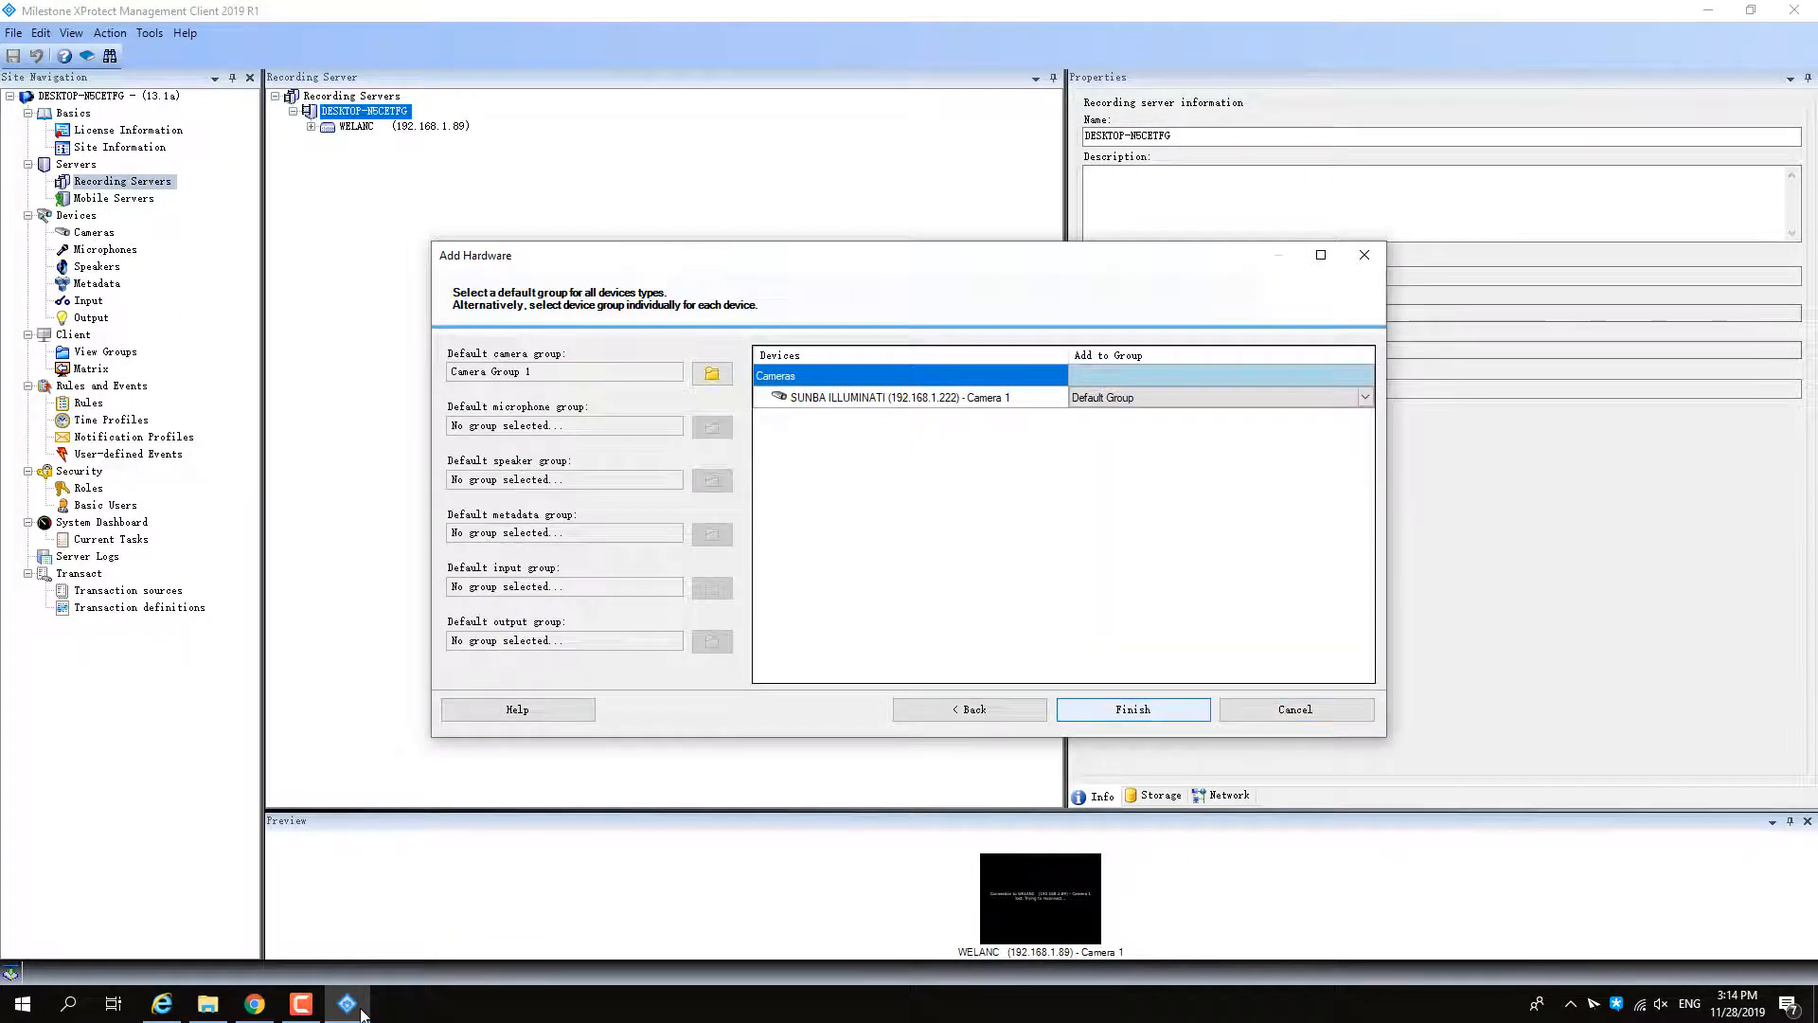
left_click(1131, 708)
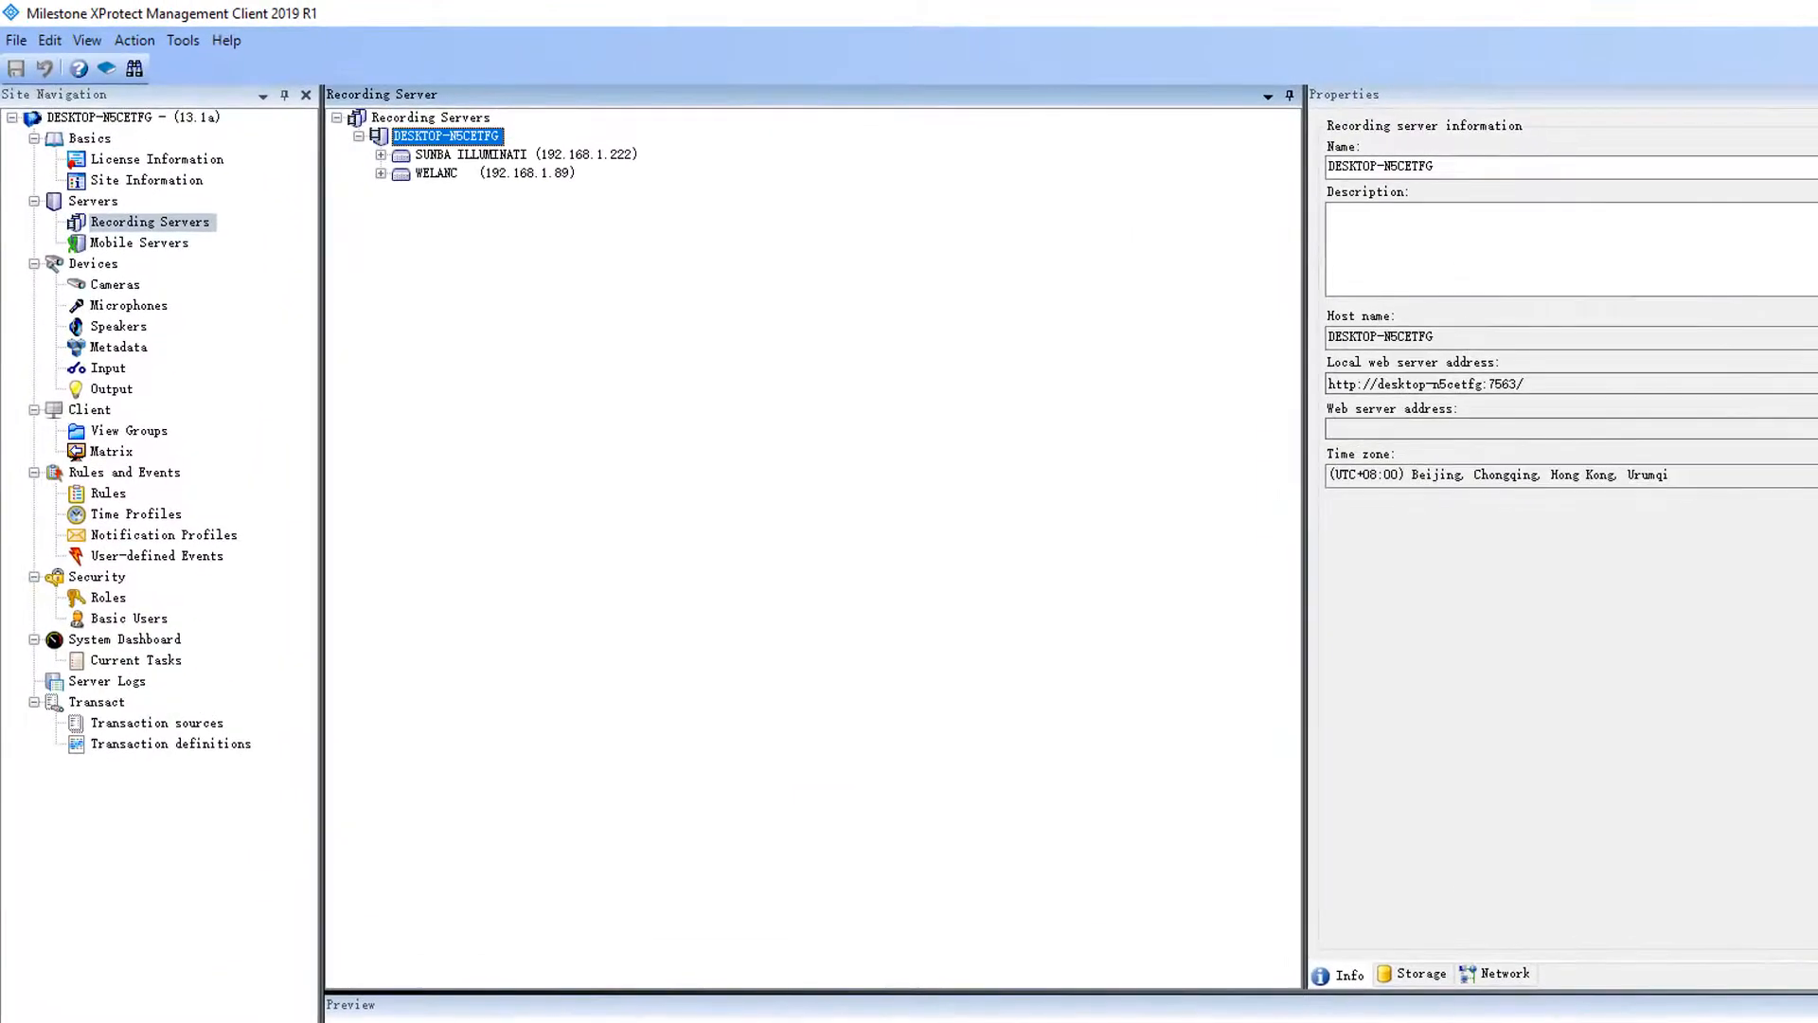
Tick Enable PTZ on the SUNBA ILLUMINATI hardware's PTZ tab and save the change
left_click(471, 154)
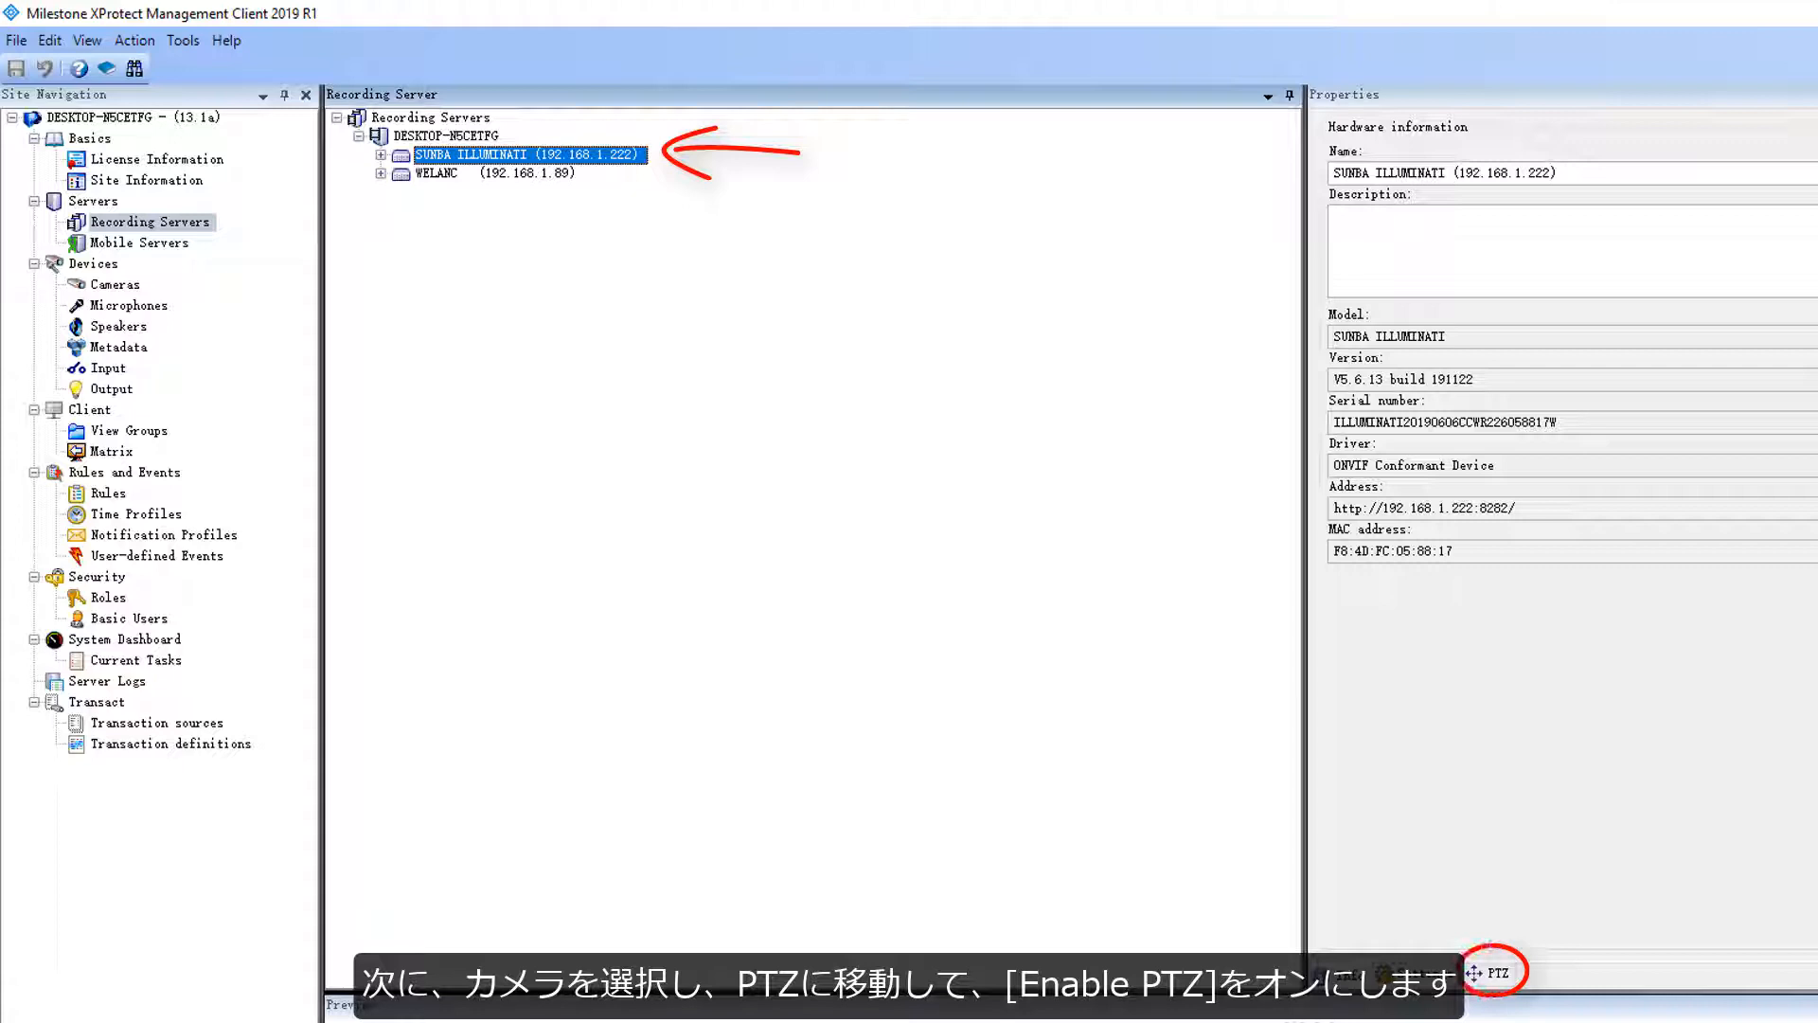
left_click(1477, 973)
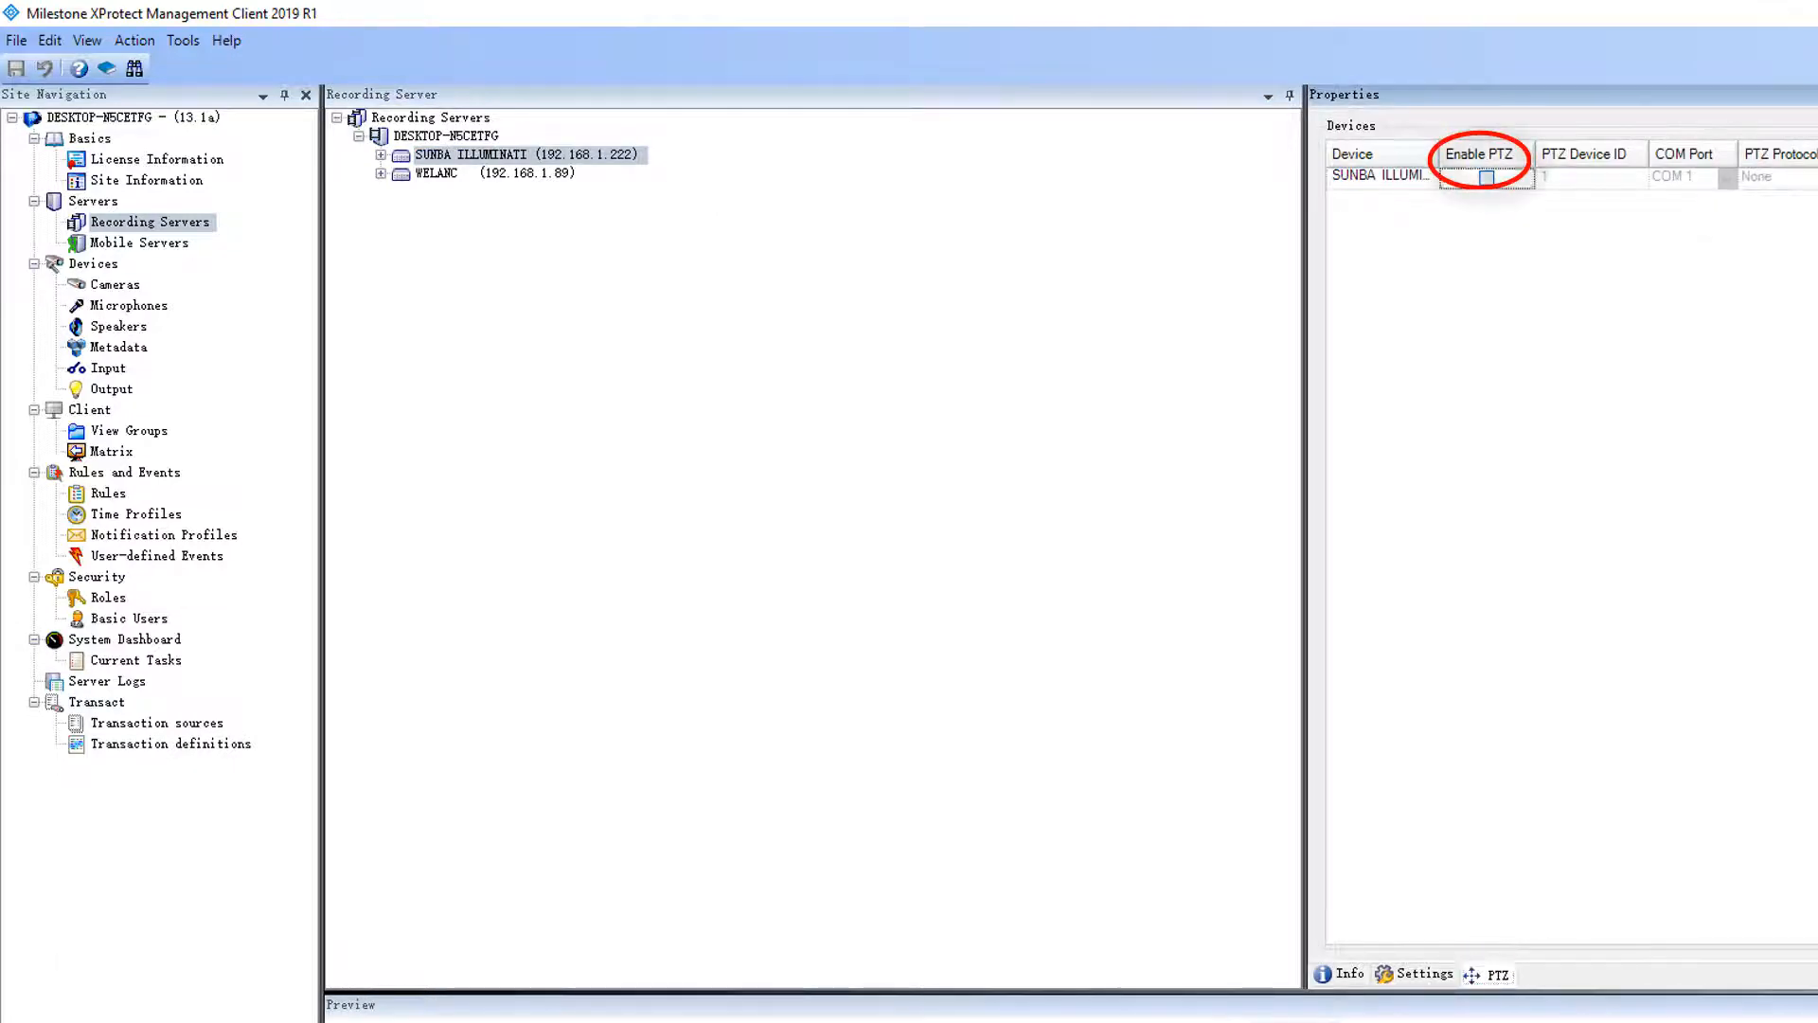
left_click(1487, 177)
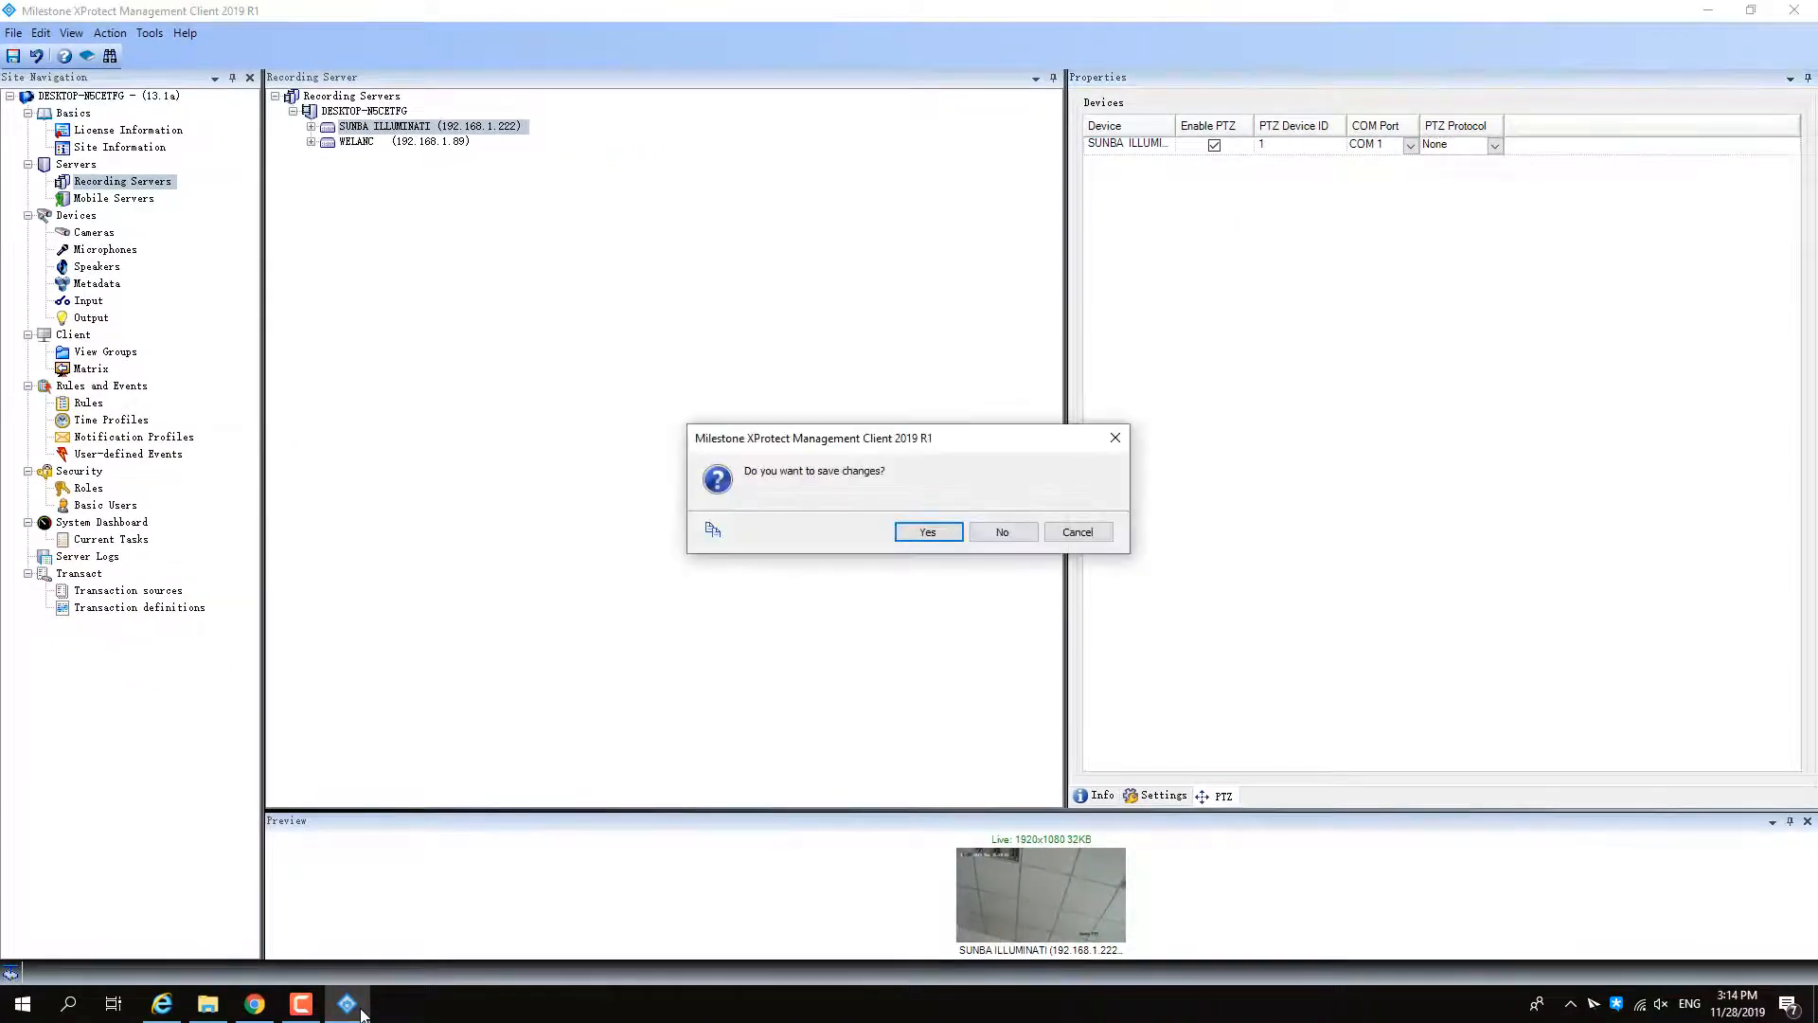
left_click(926, 531)
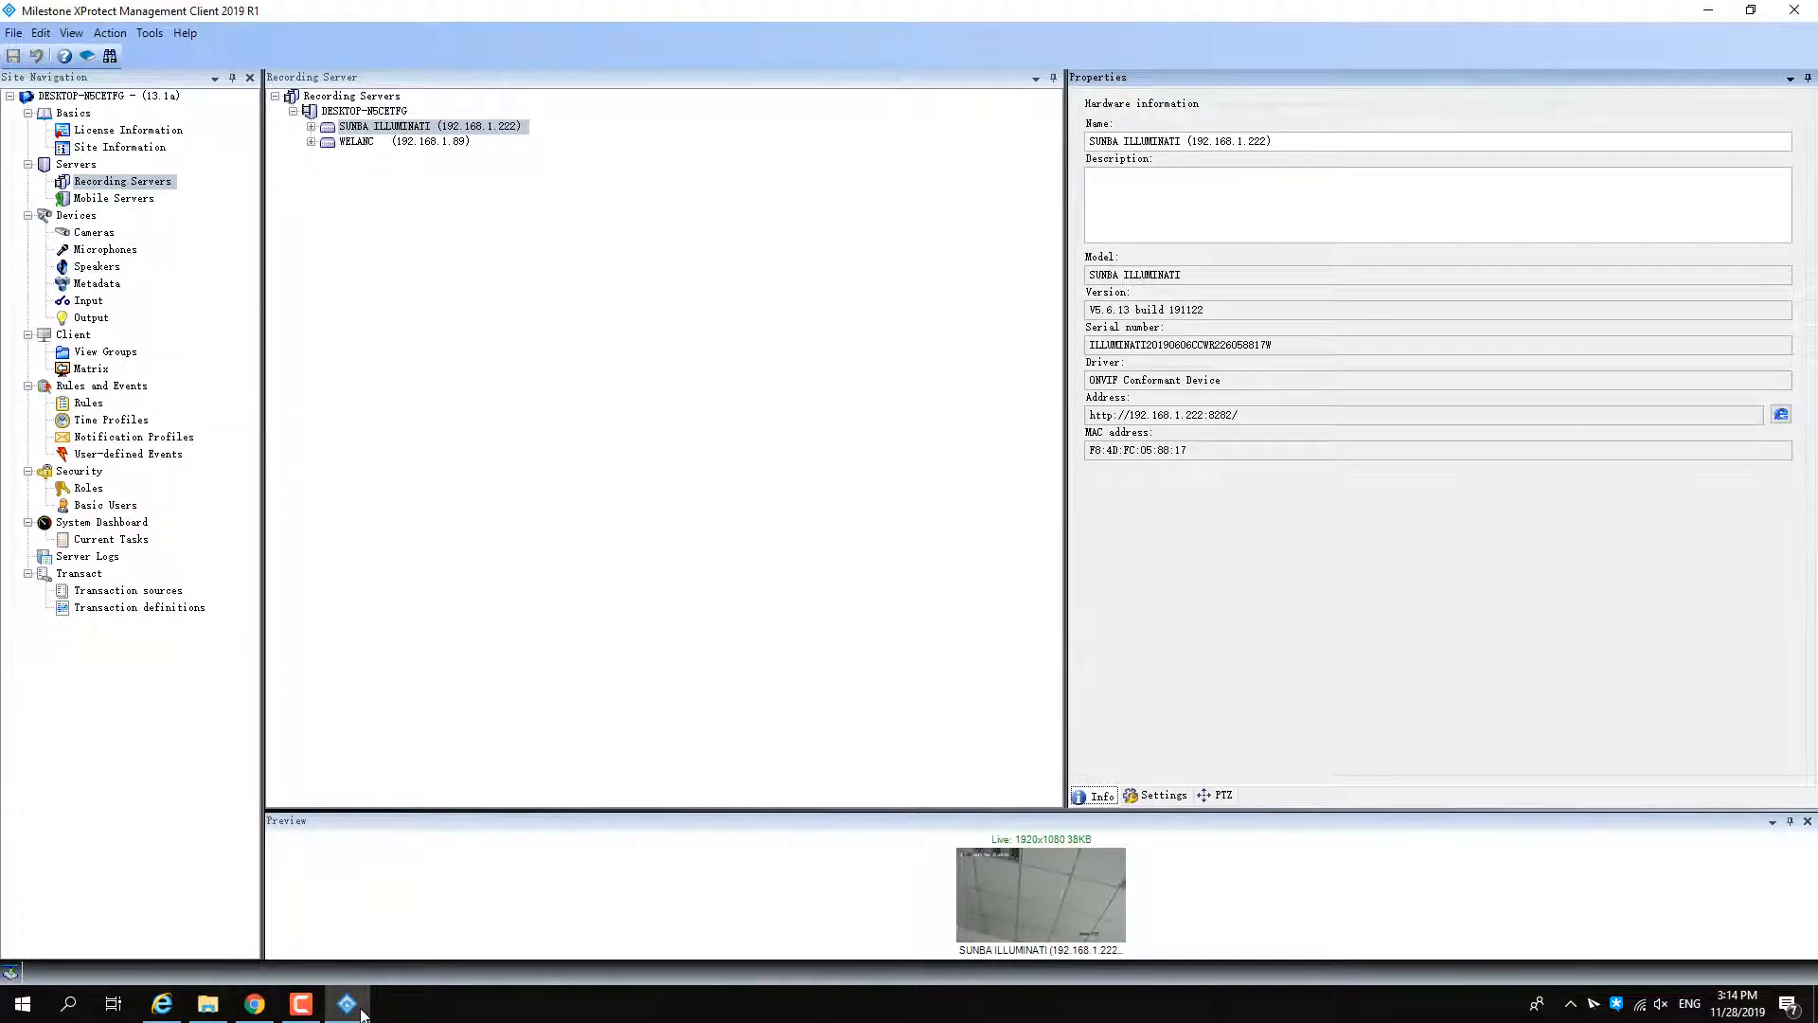
Open Camera 1 under the Sunba hardware and view its recording and stream settings
left_click(310, 125)
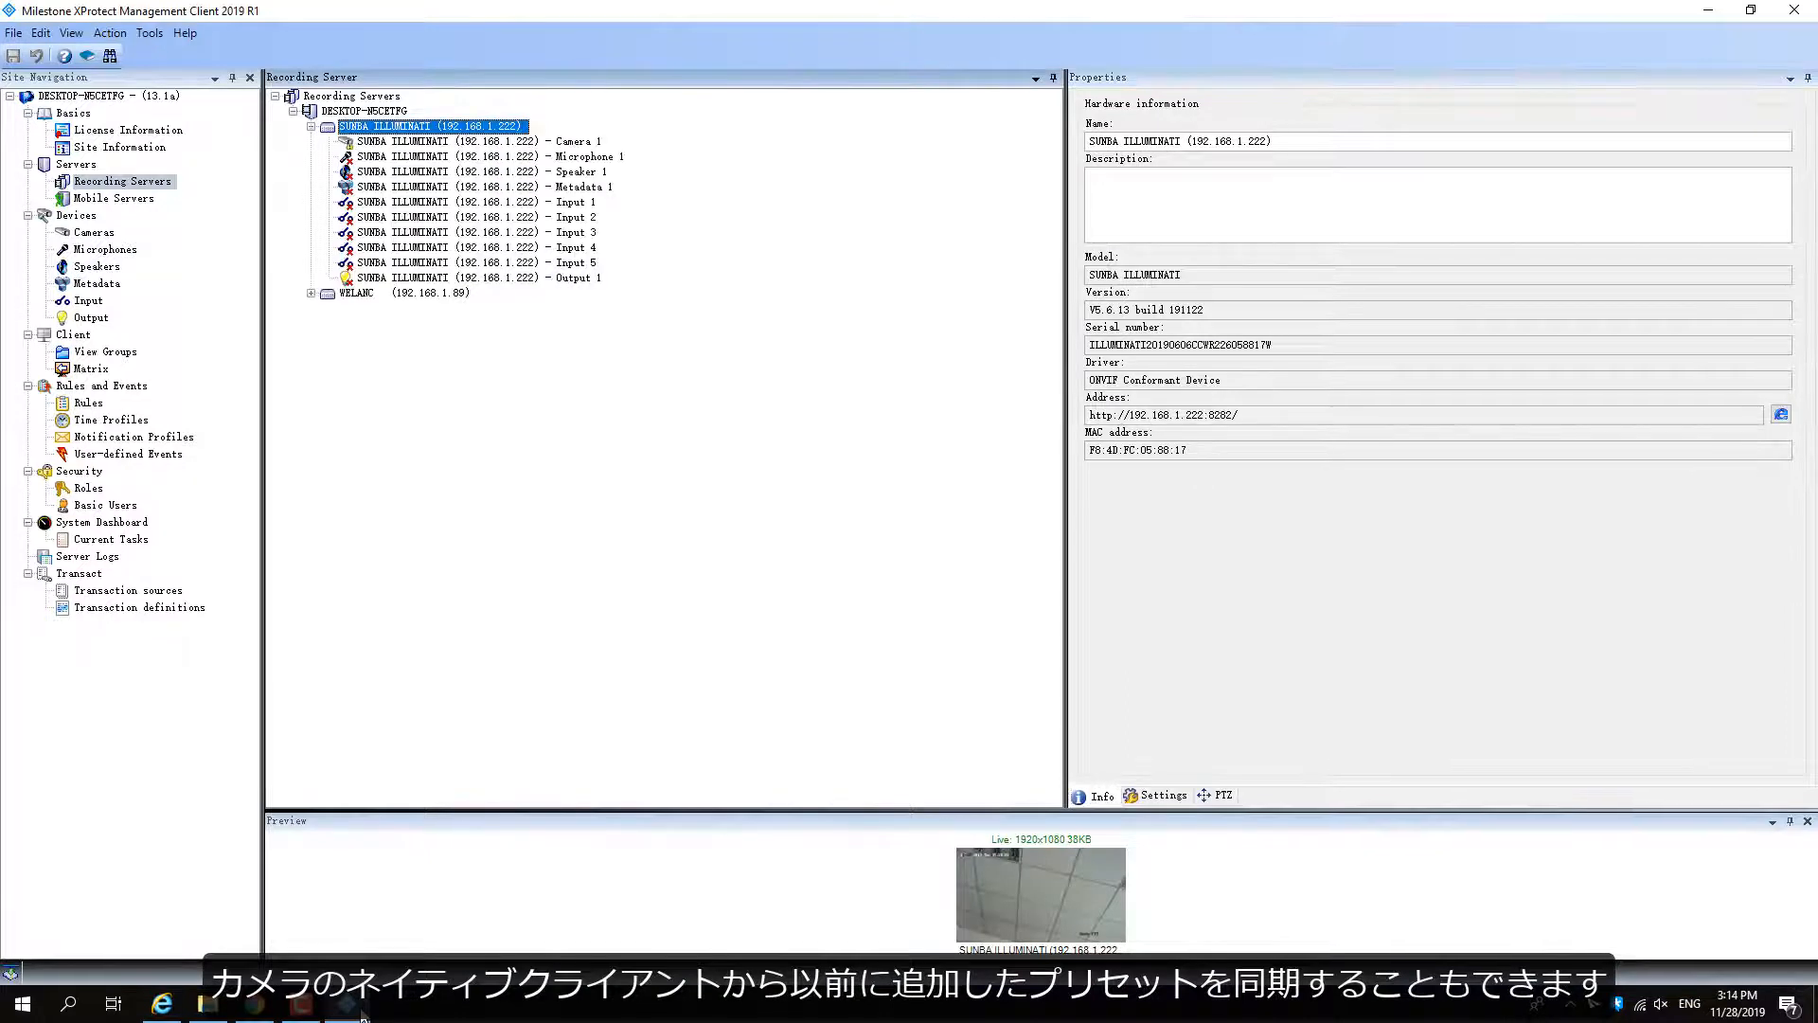
left_click(476, 140)
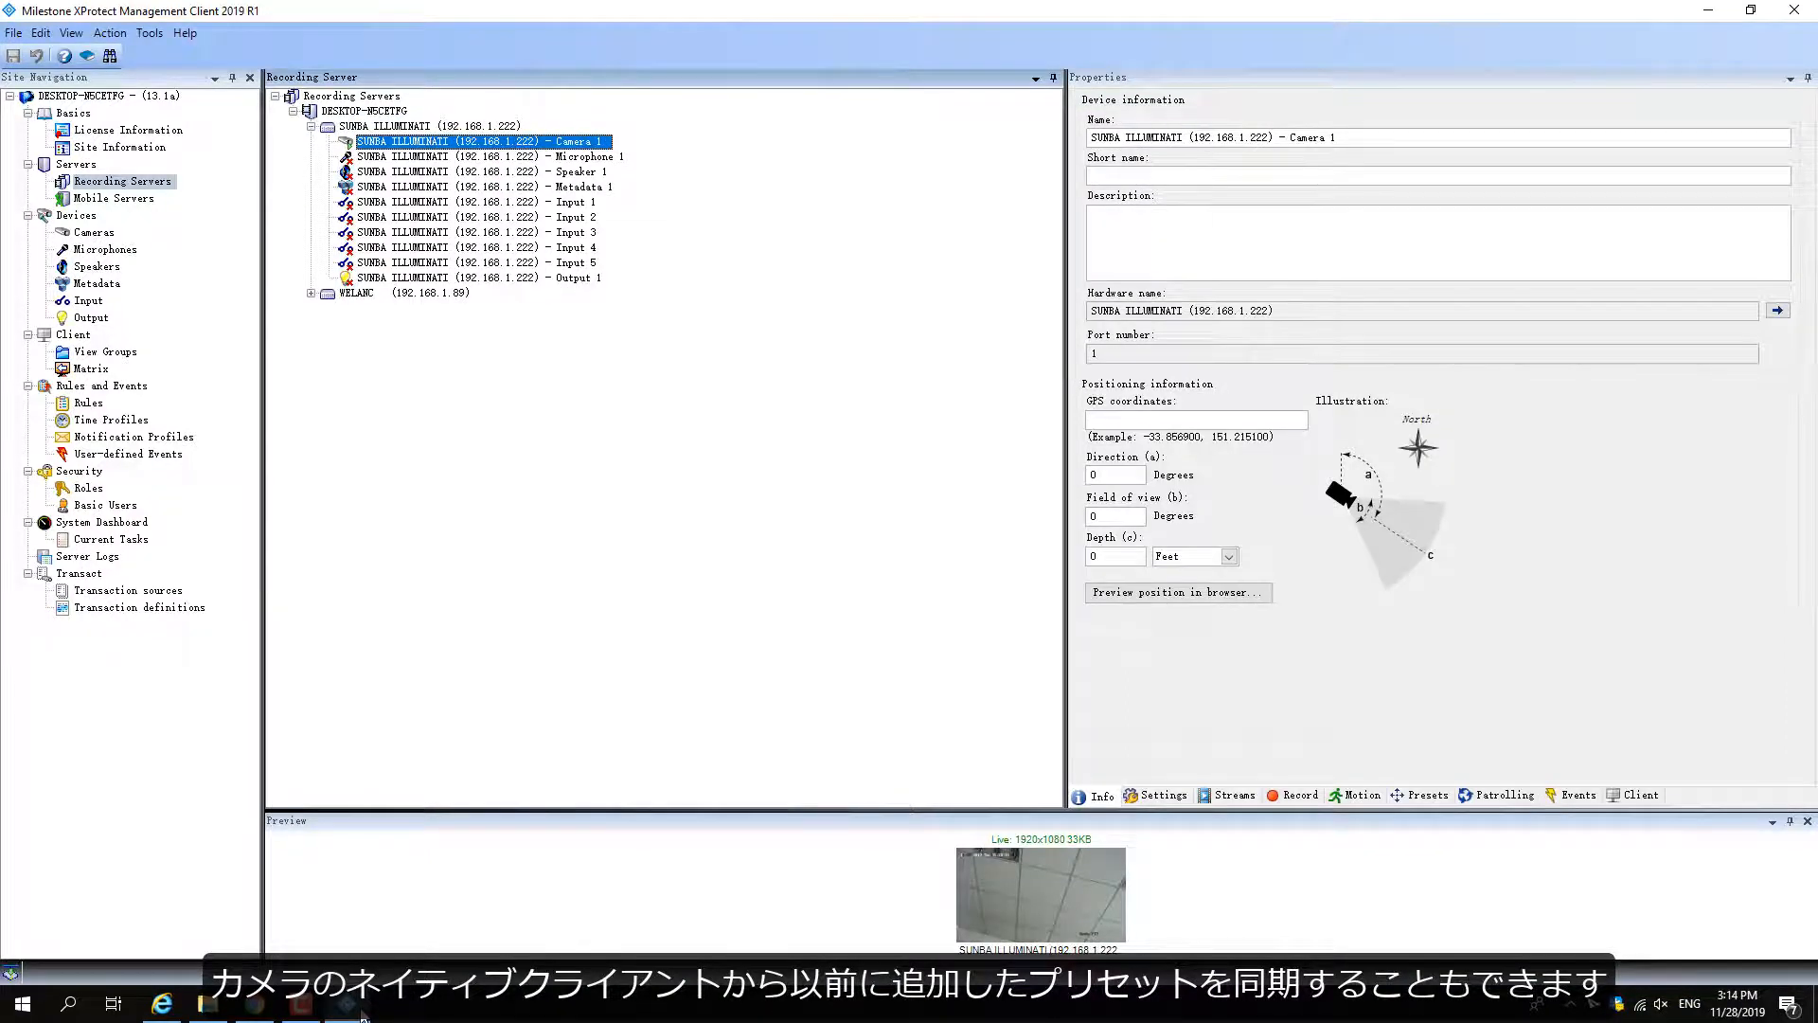
left_click(1298, 795)
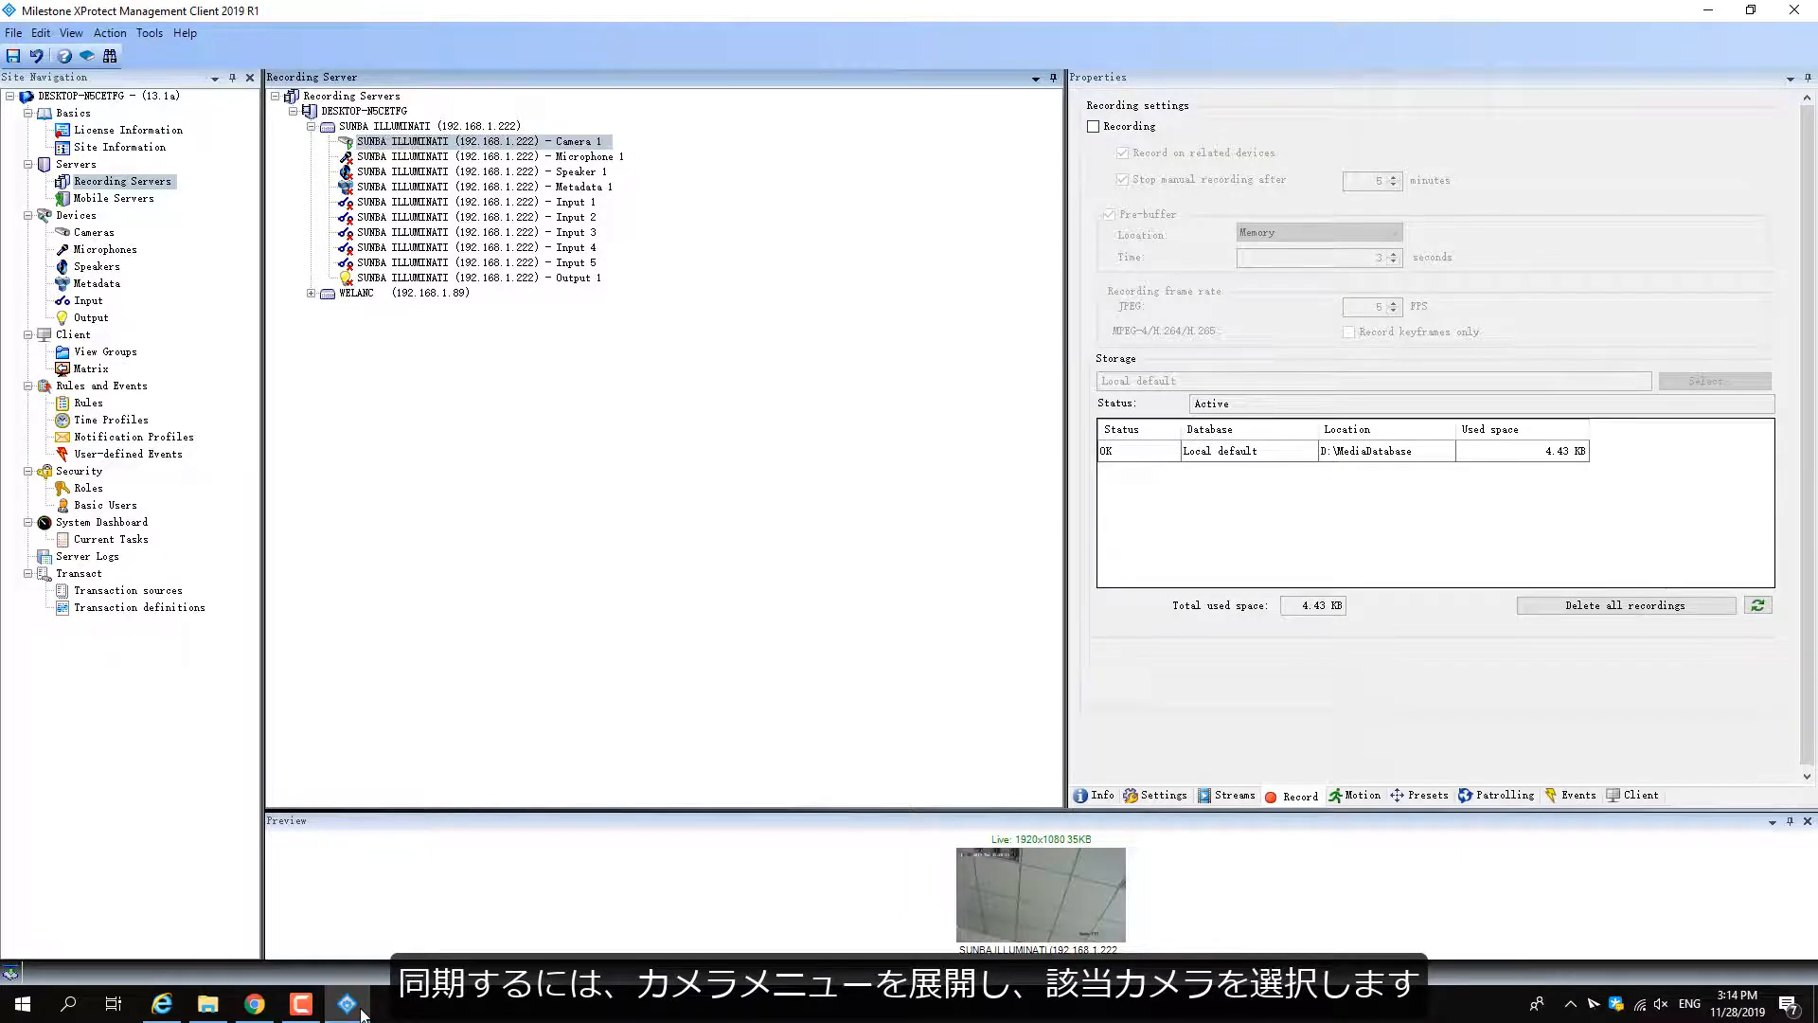
left_click(1100, 794)
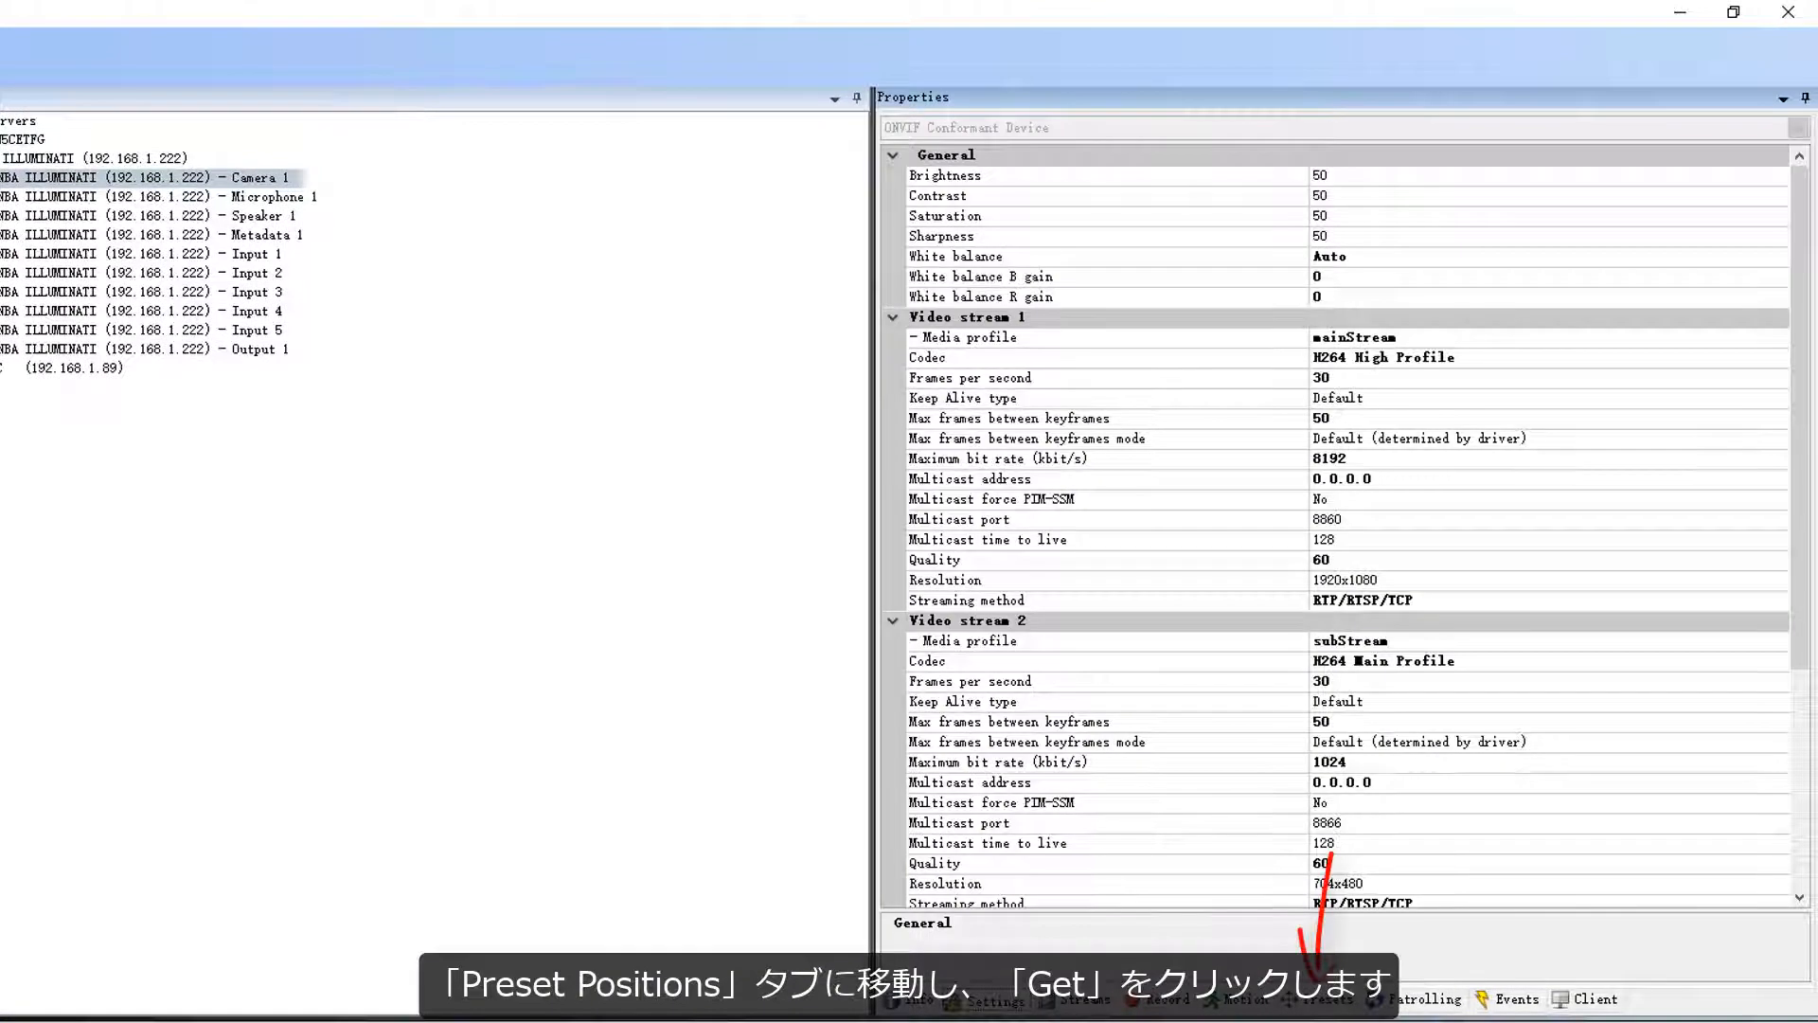
Get the presets from the camera on Camera 1's Presets tab and confirm the sync
left_click(1299, 997)
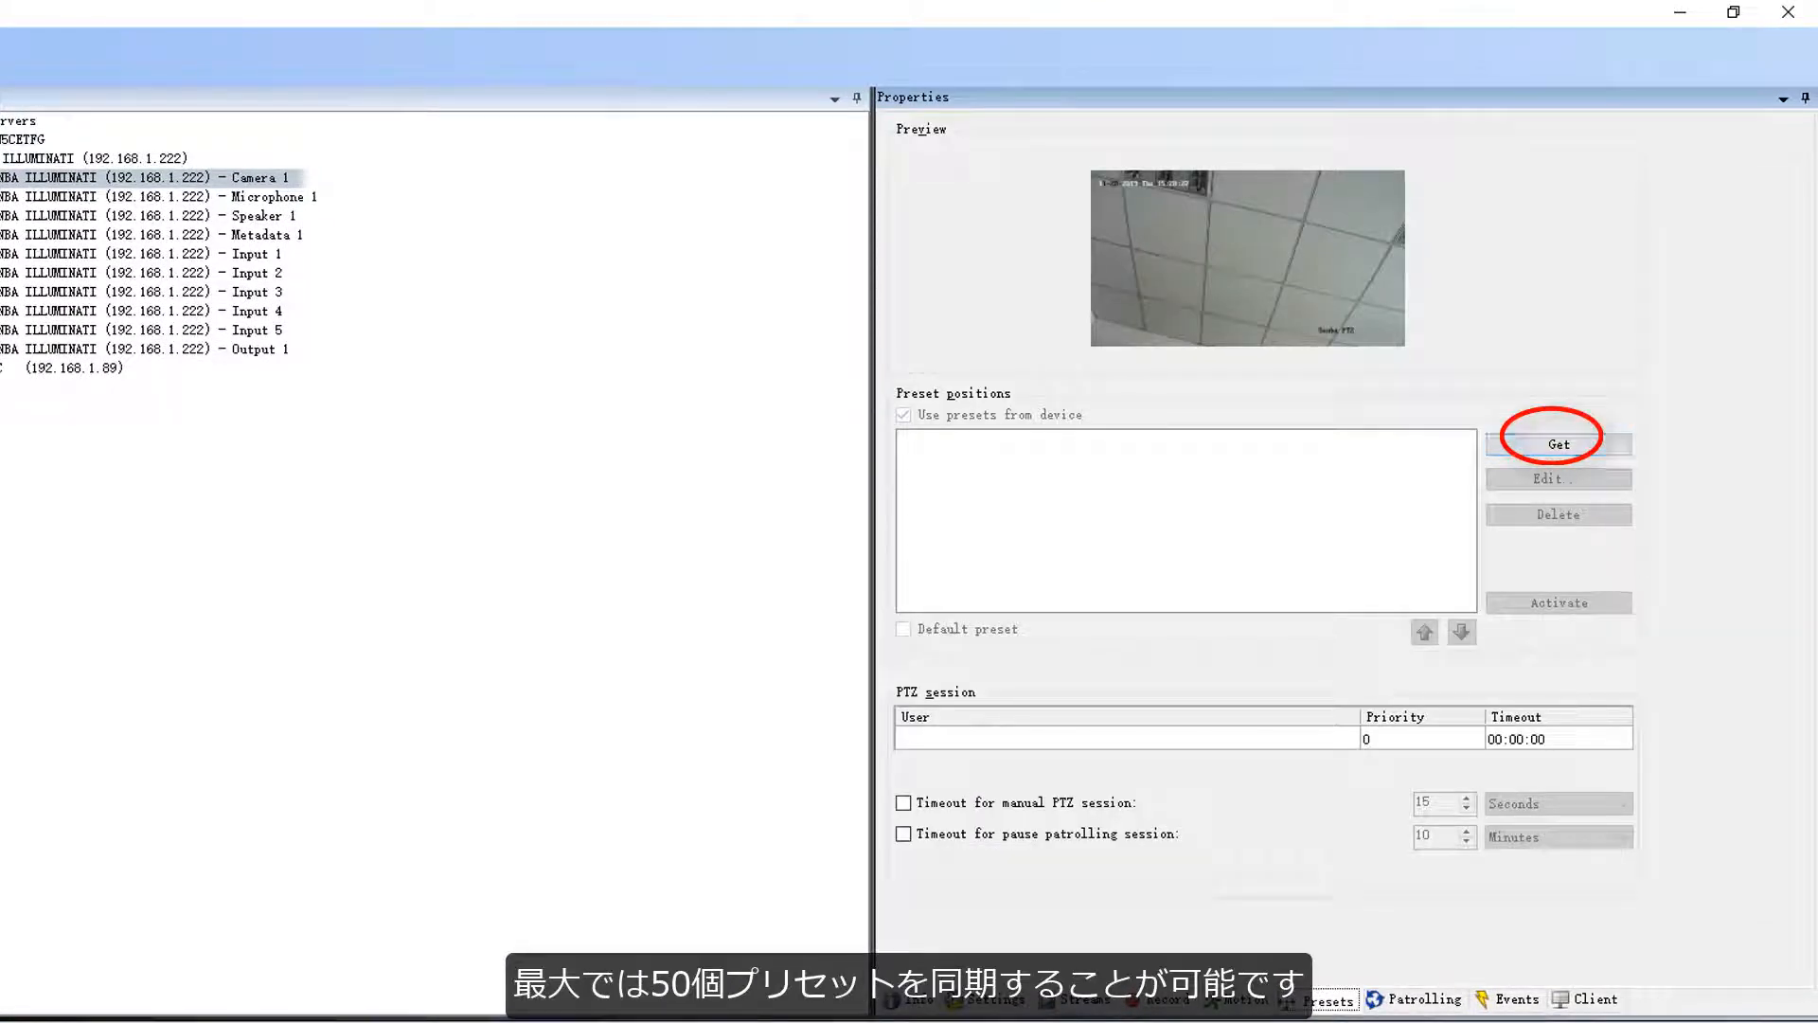
left_click(1559, 444)
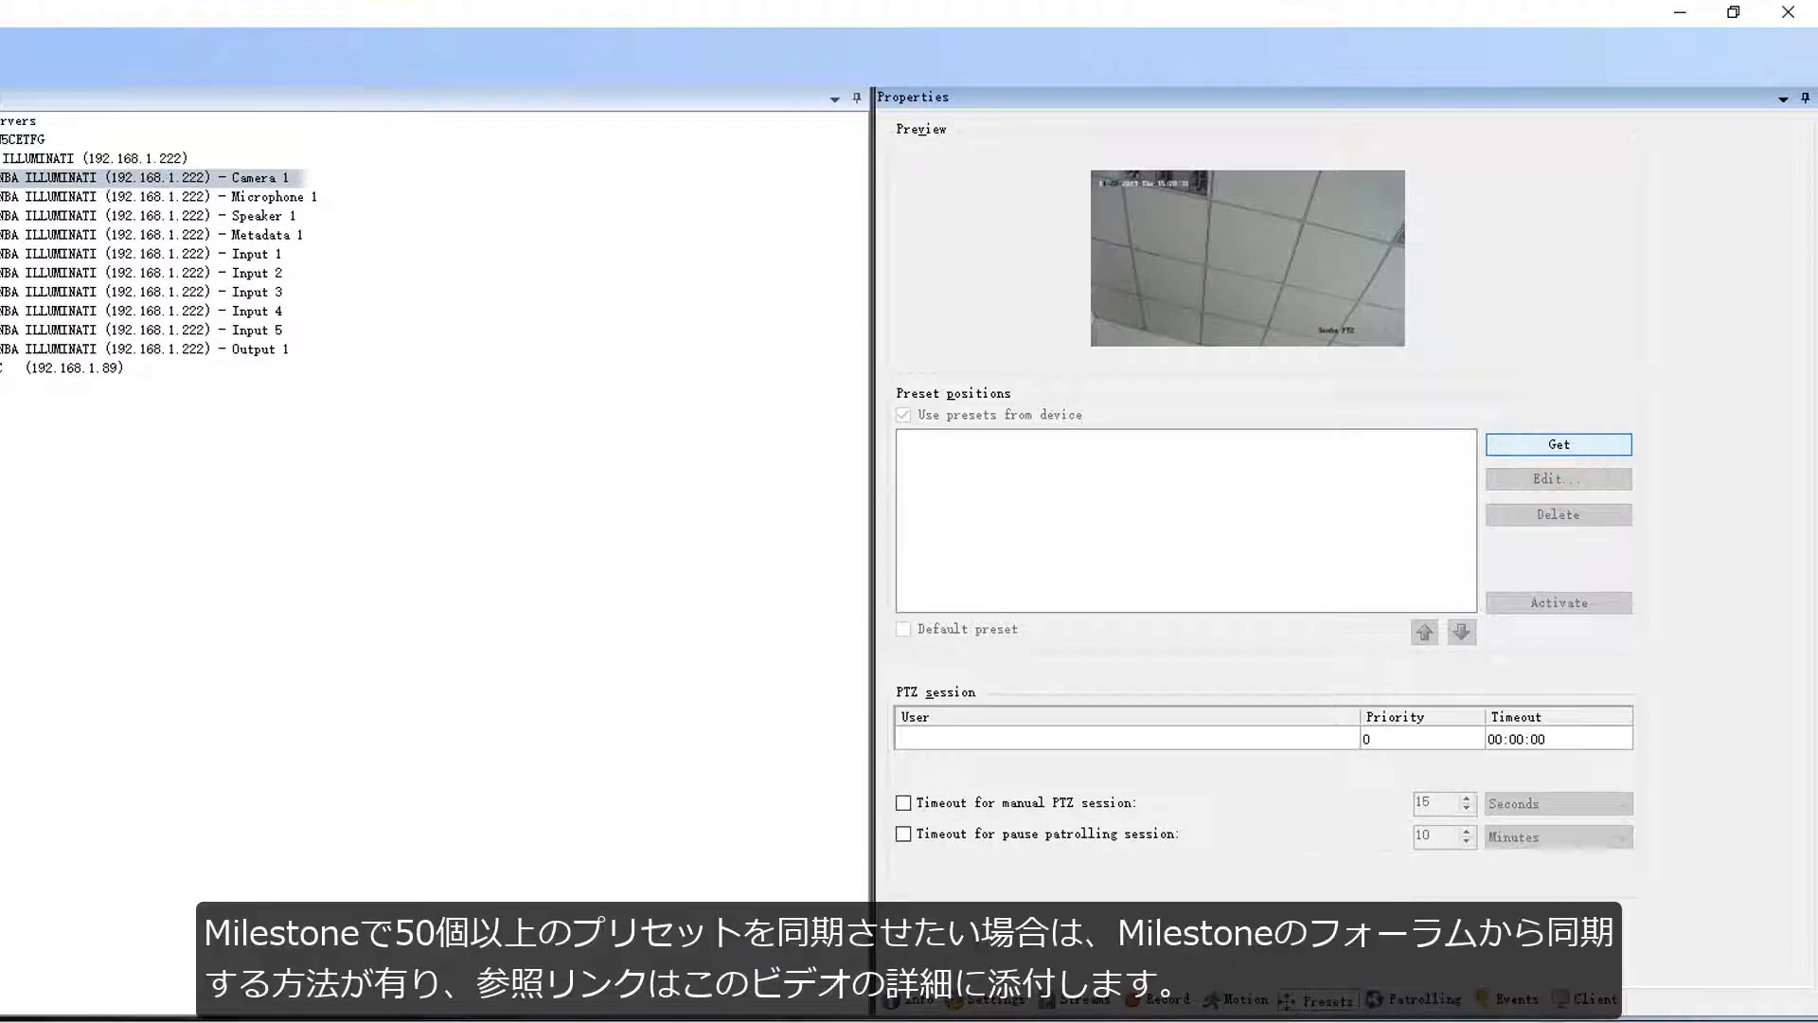
left_click(1558, 444)
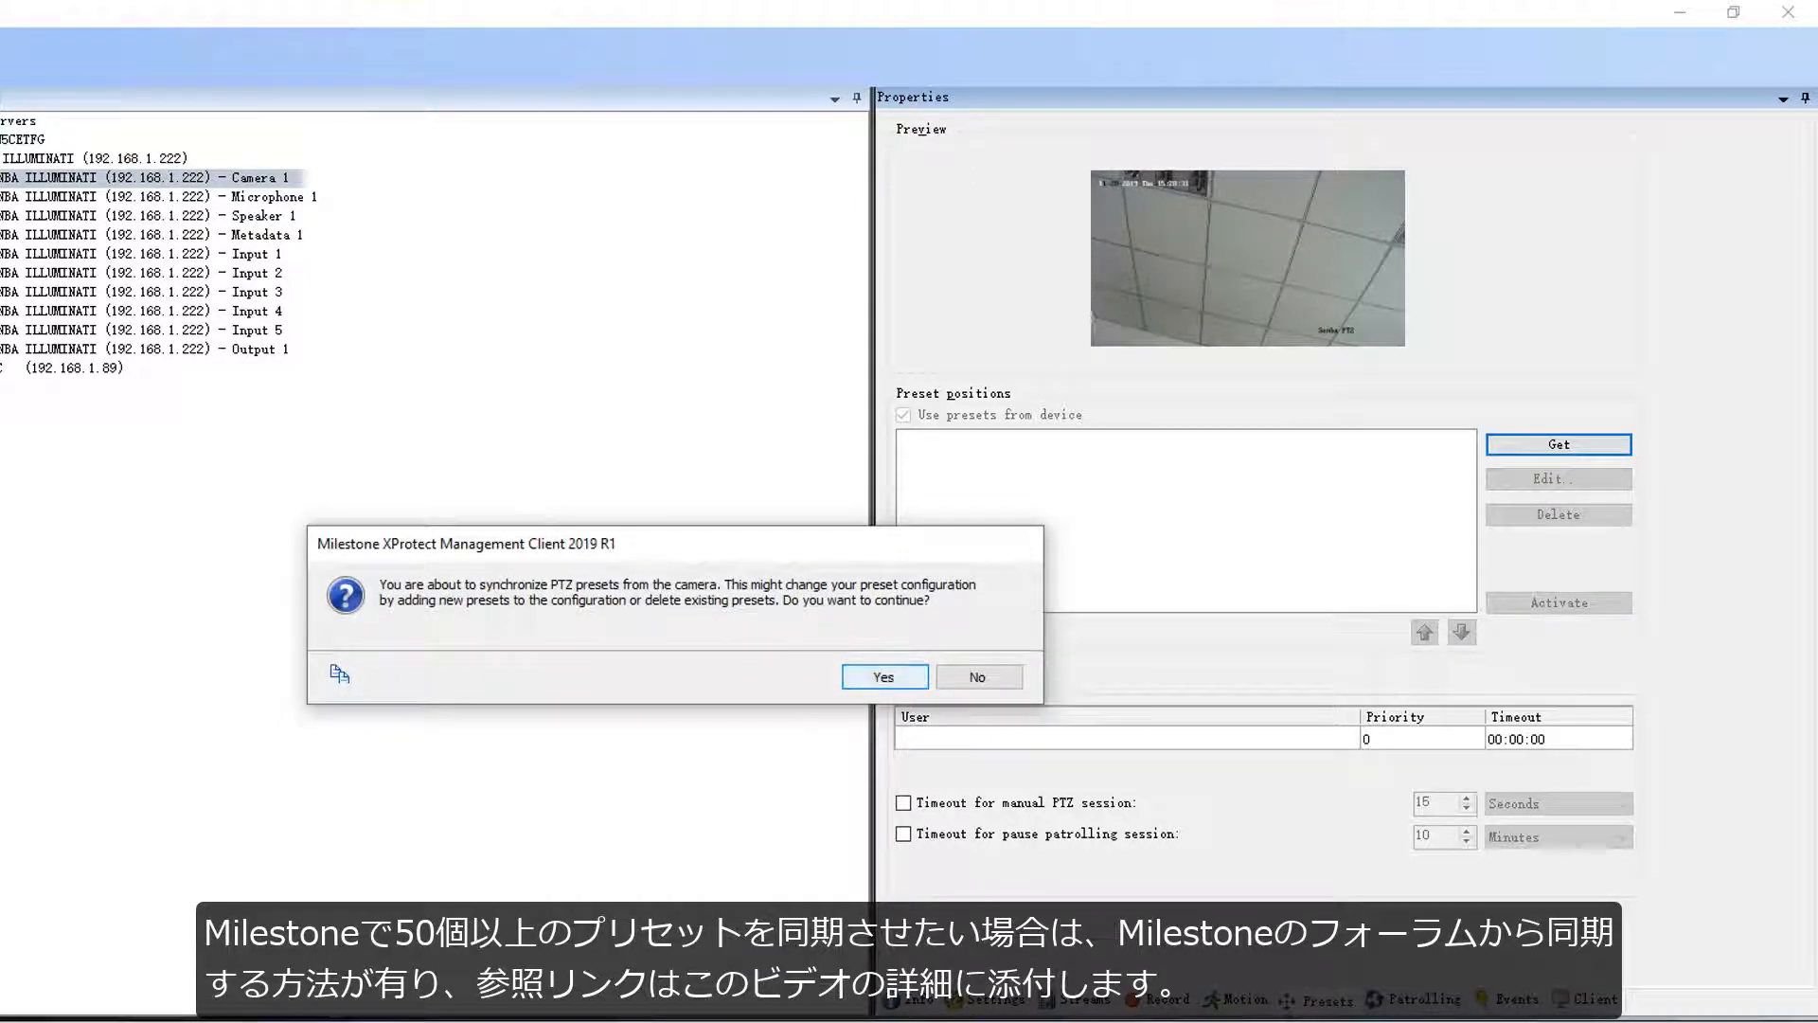
left_click(882, 676)
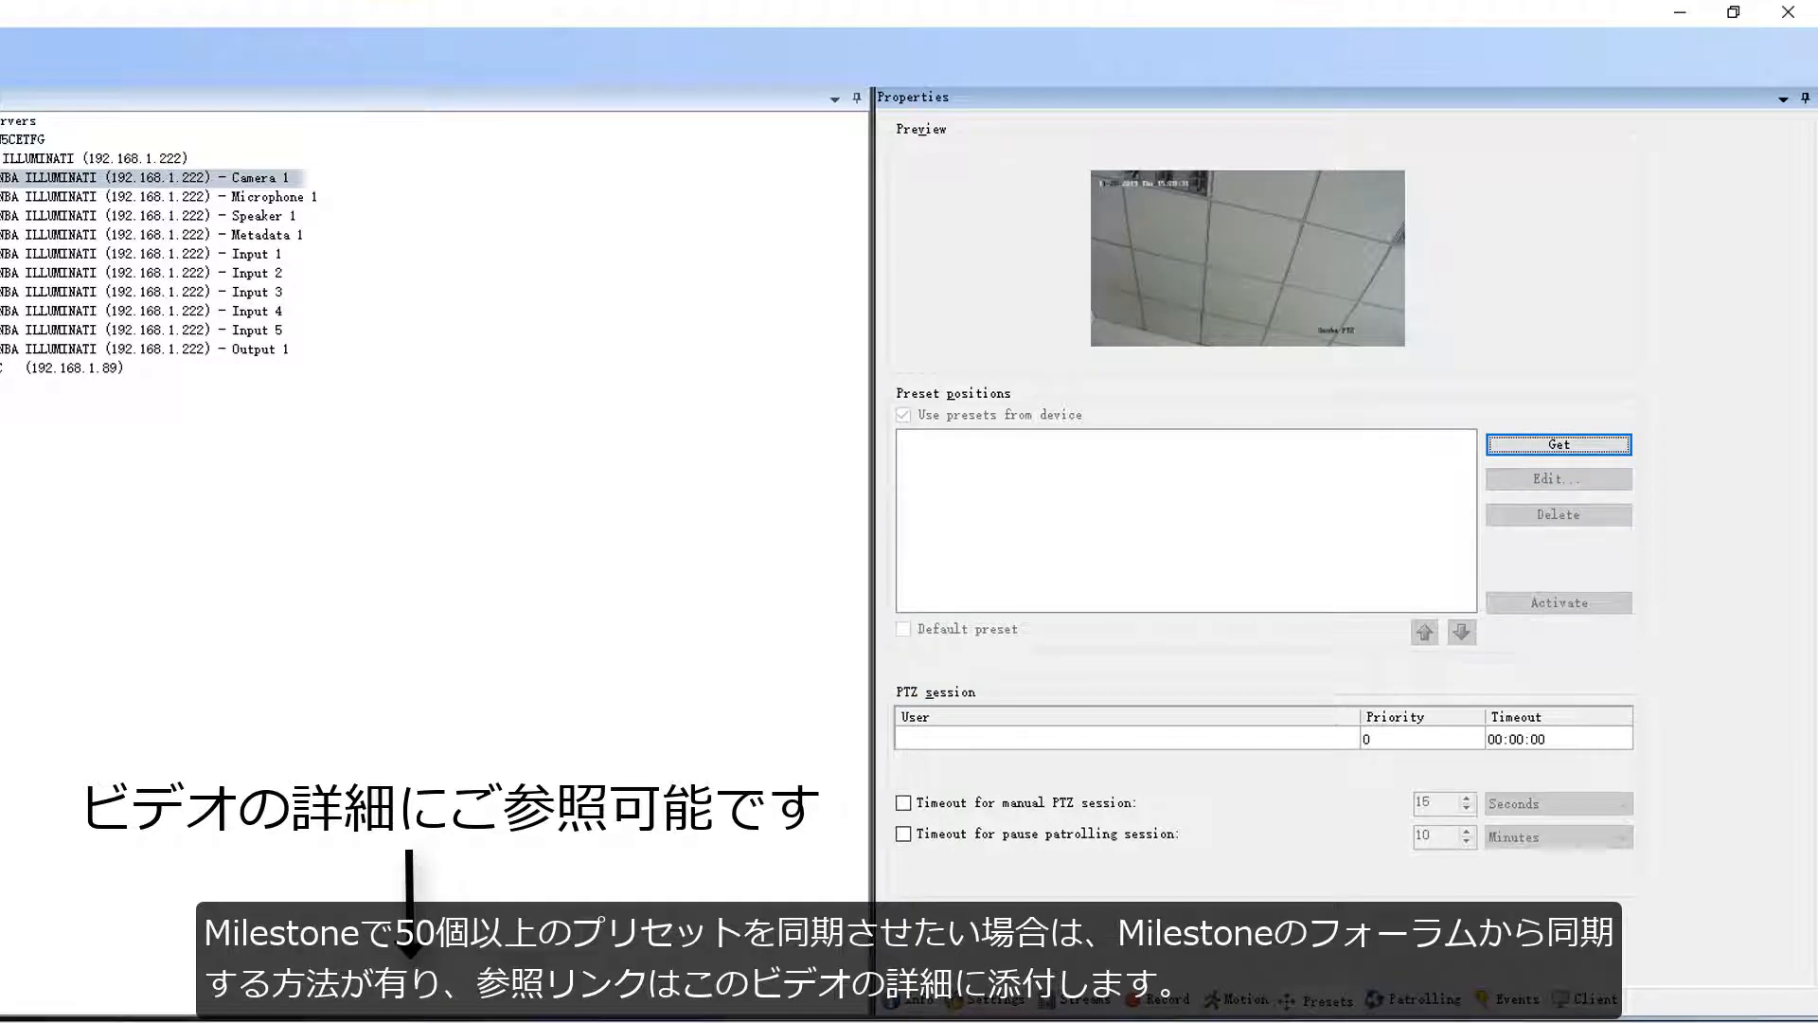
left_click(1558, 444)
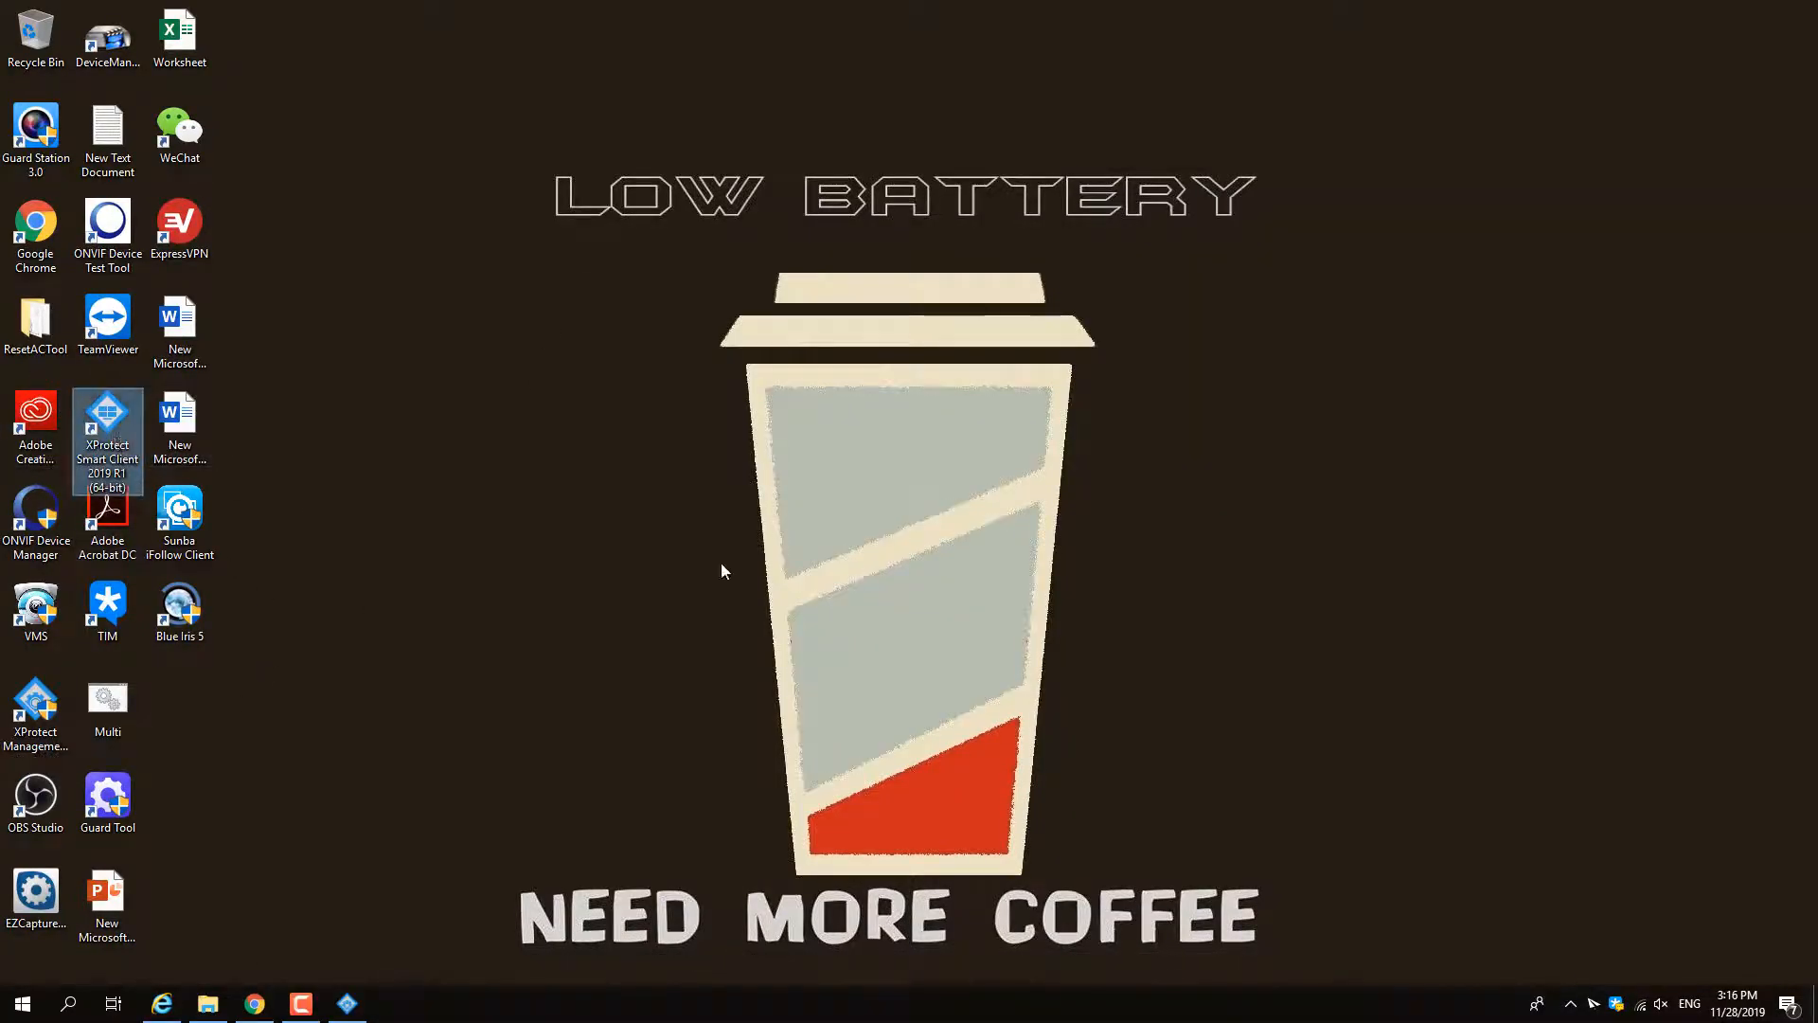
Launch XProtect Smart Client, expand DESKTOP-N5CETFG and right-click the Sunba Illuminati camera
double_click(107, 427)
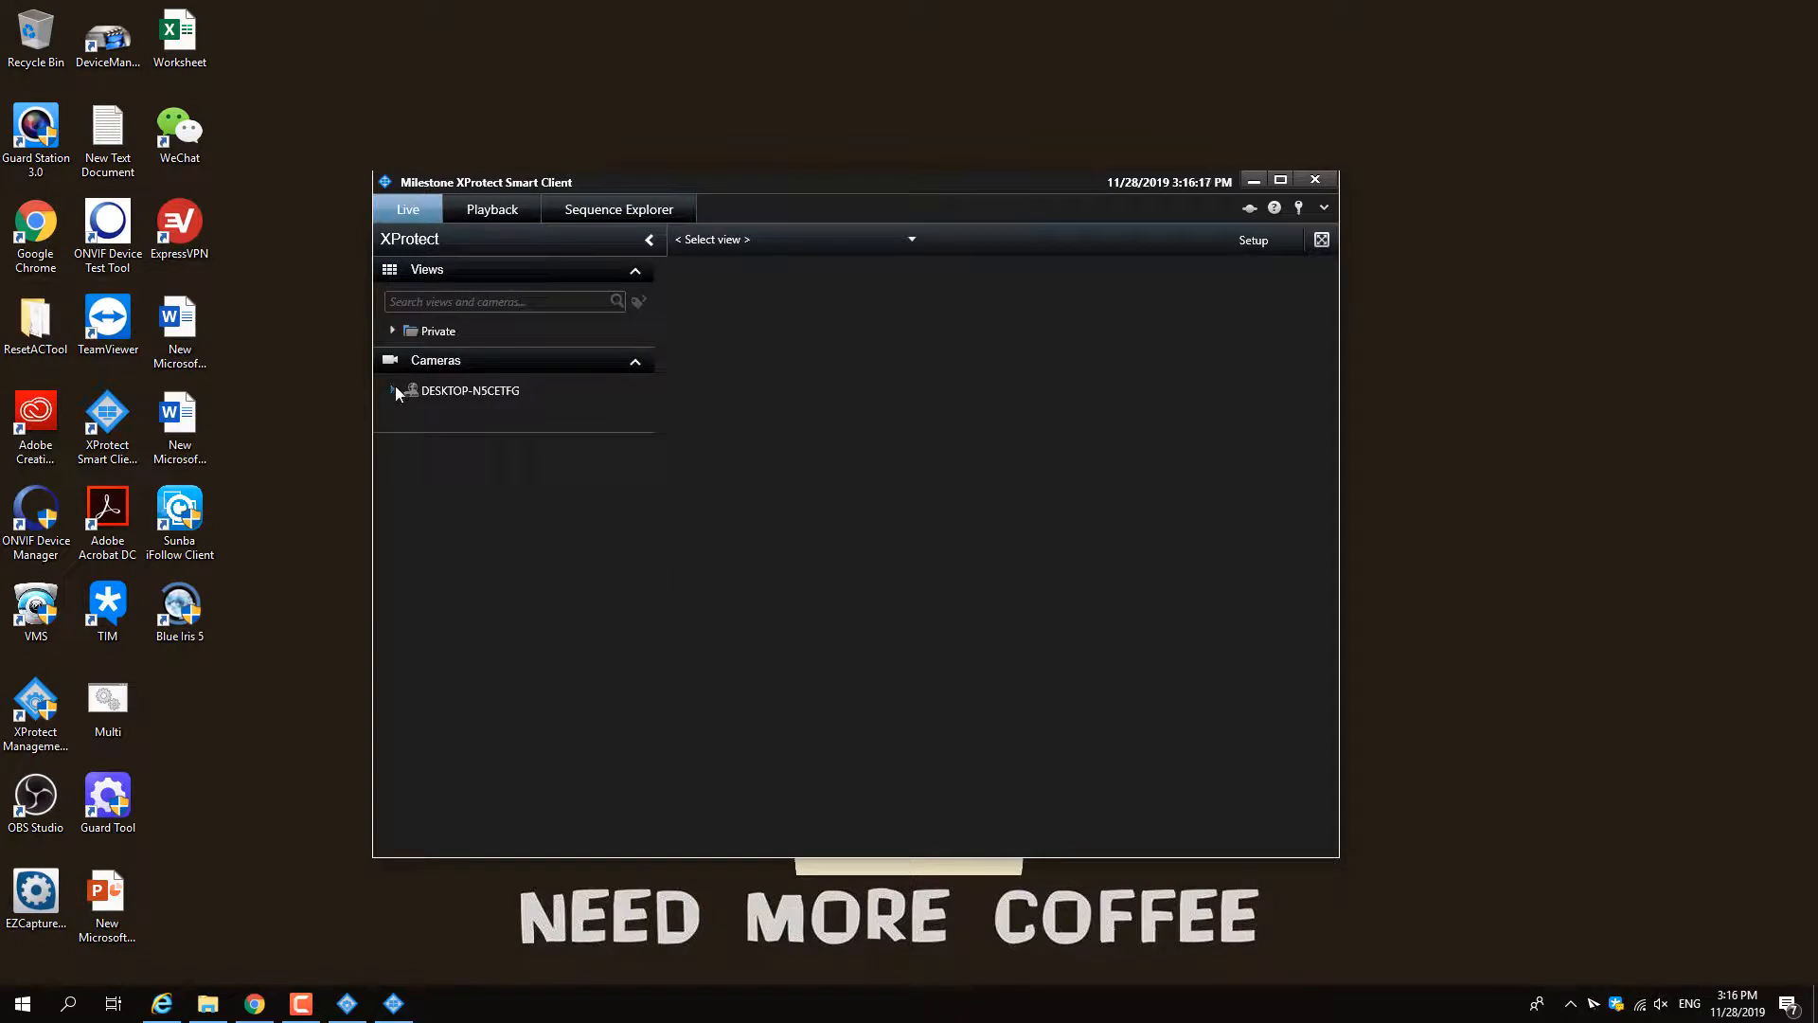
left_click(393, 391)
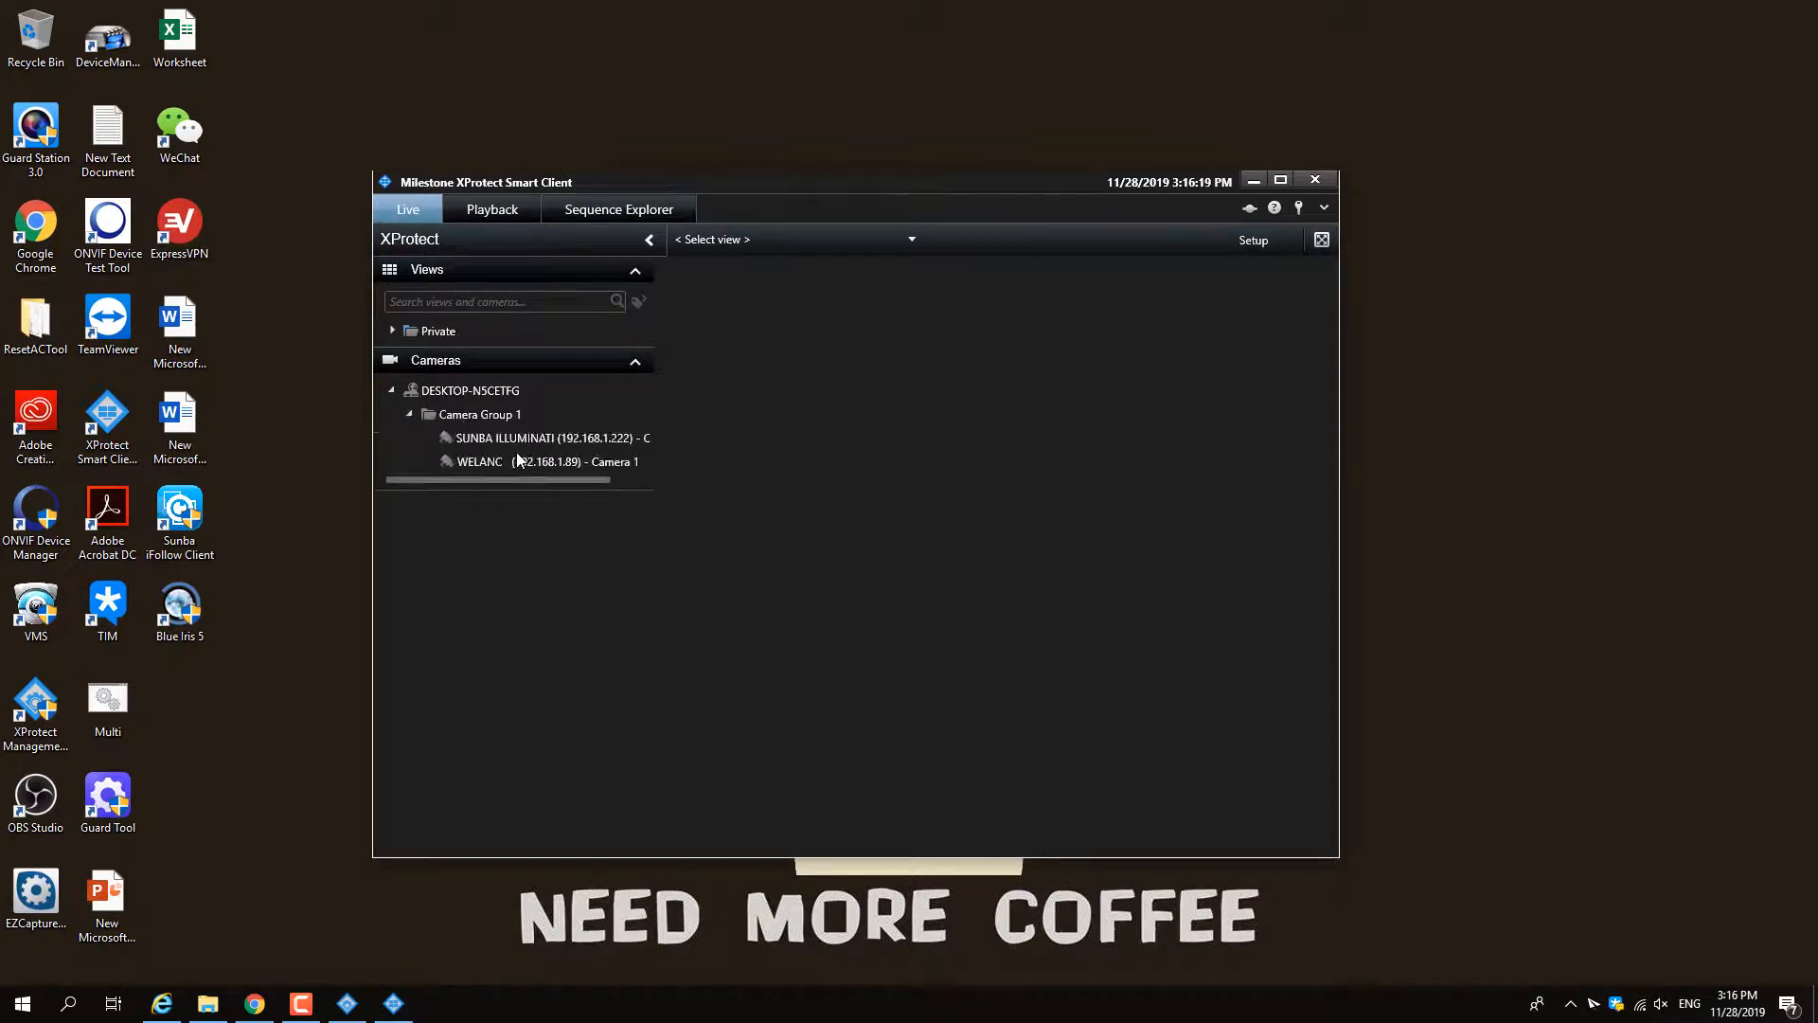
left_click(545, 439)
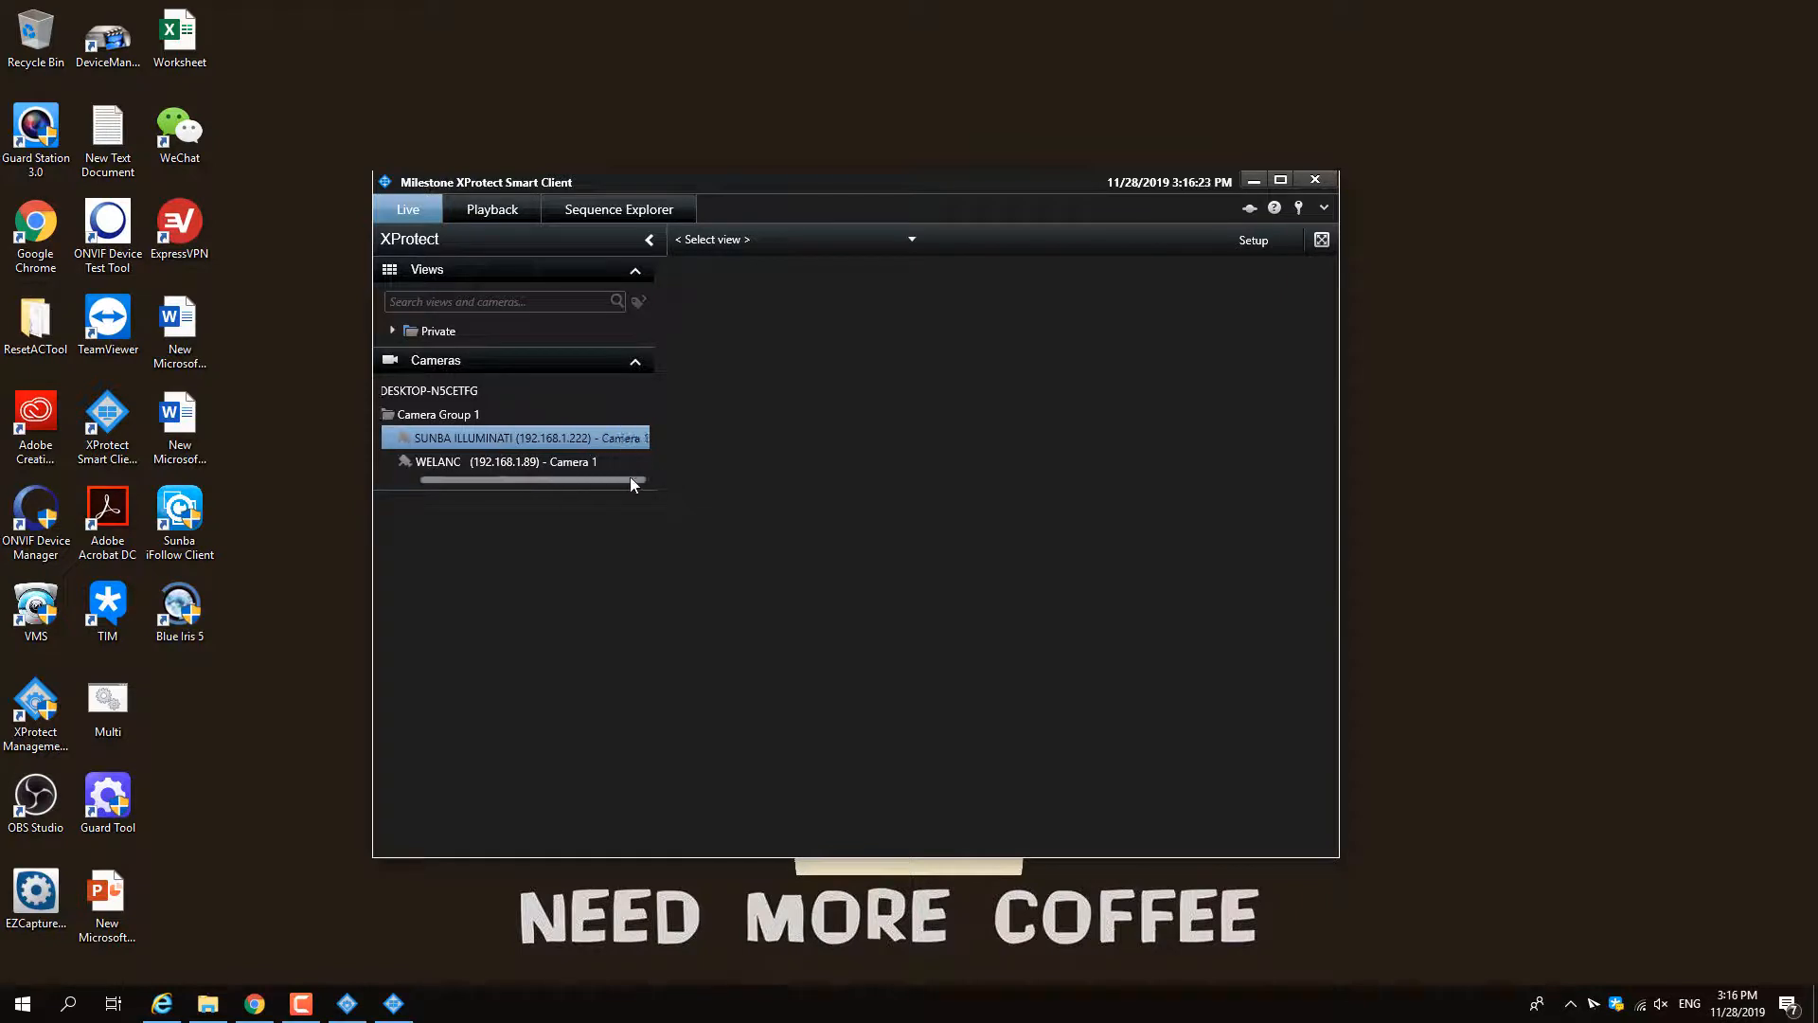
right_click(511, 437)
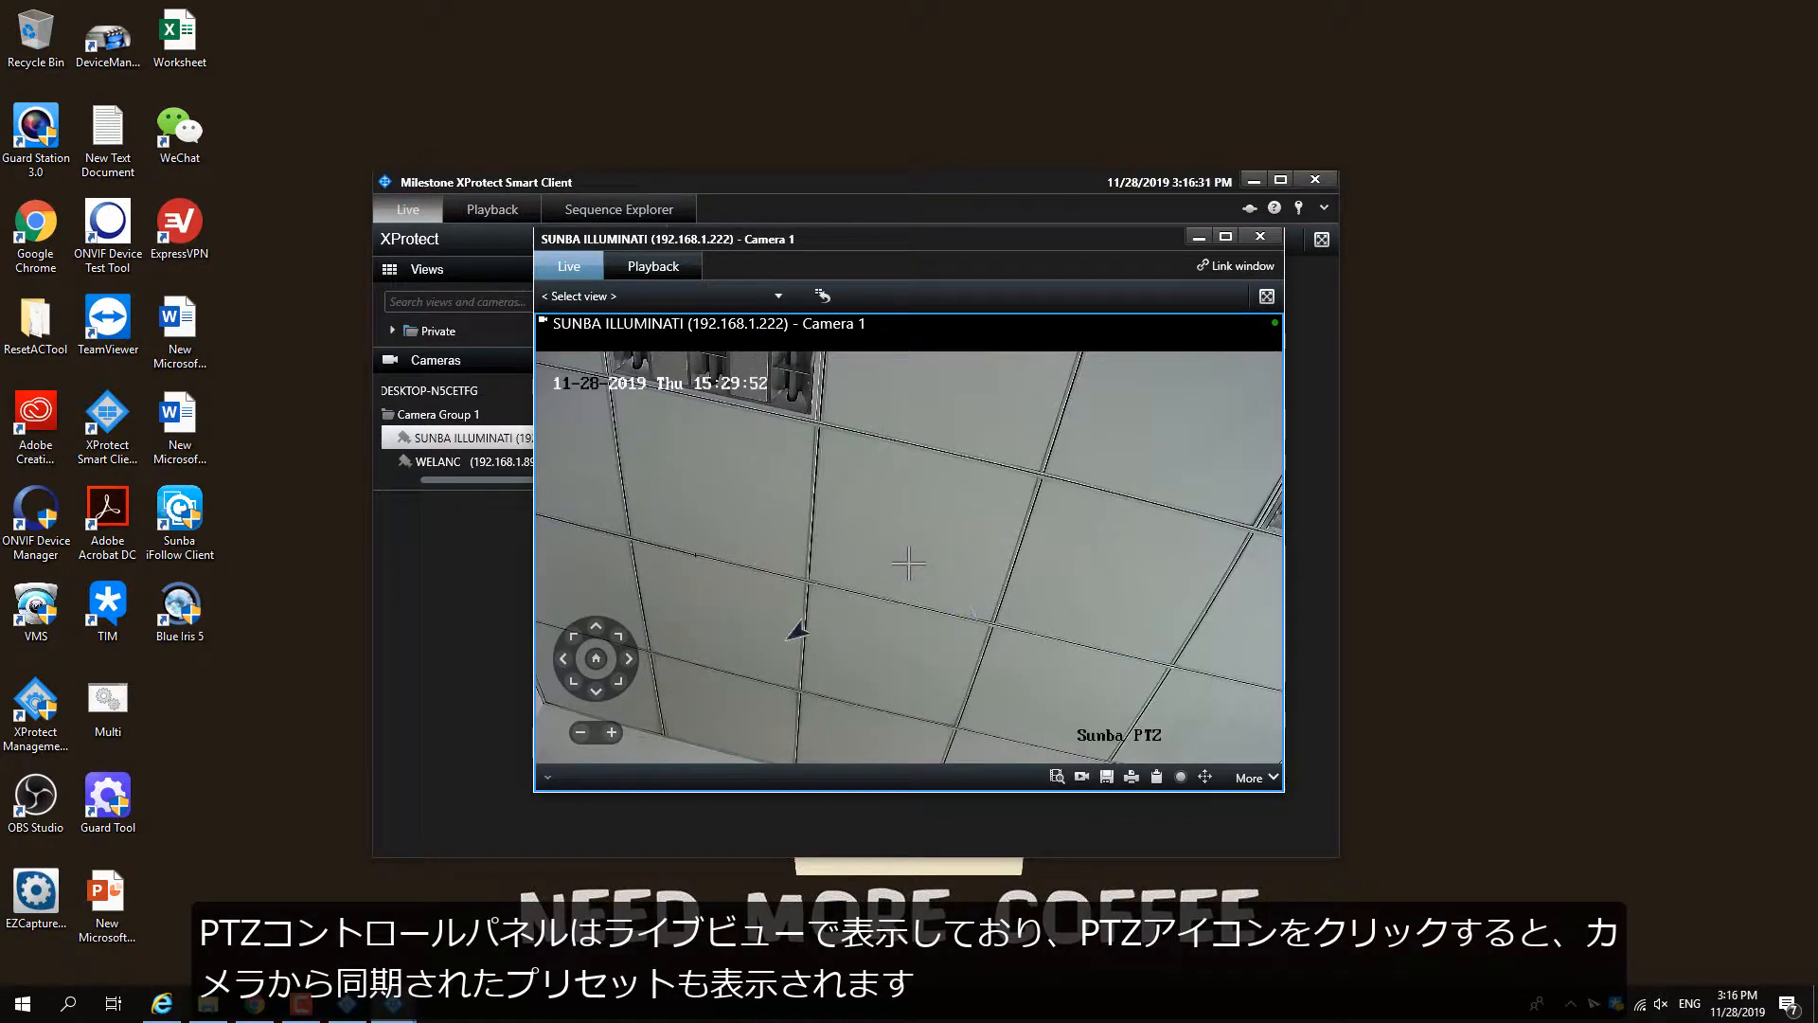
Show the Sunba camera in a floating window with its Home and Preset 1 PTZ presets
left_click(1205, 776)
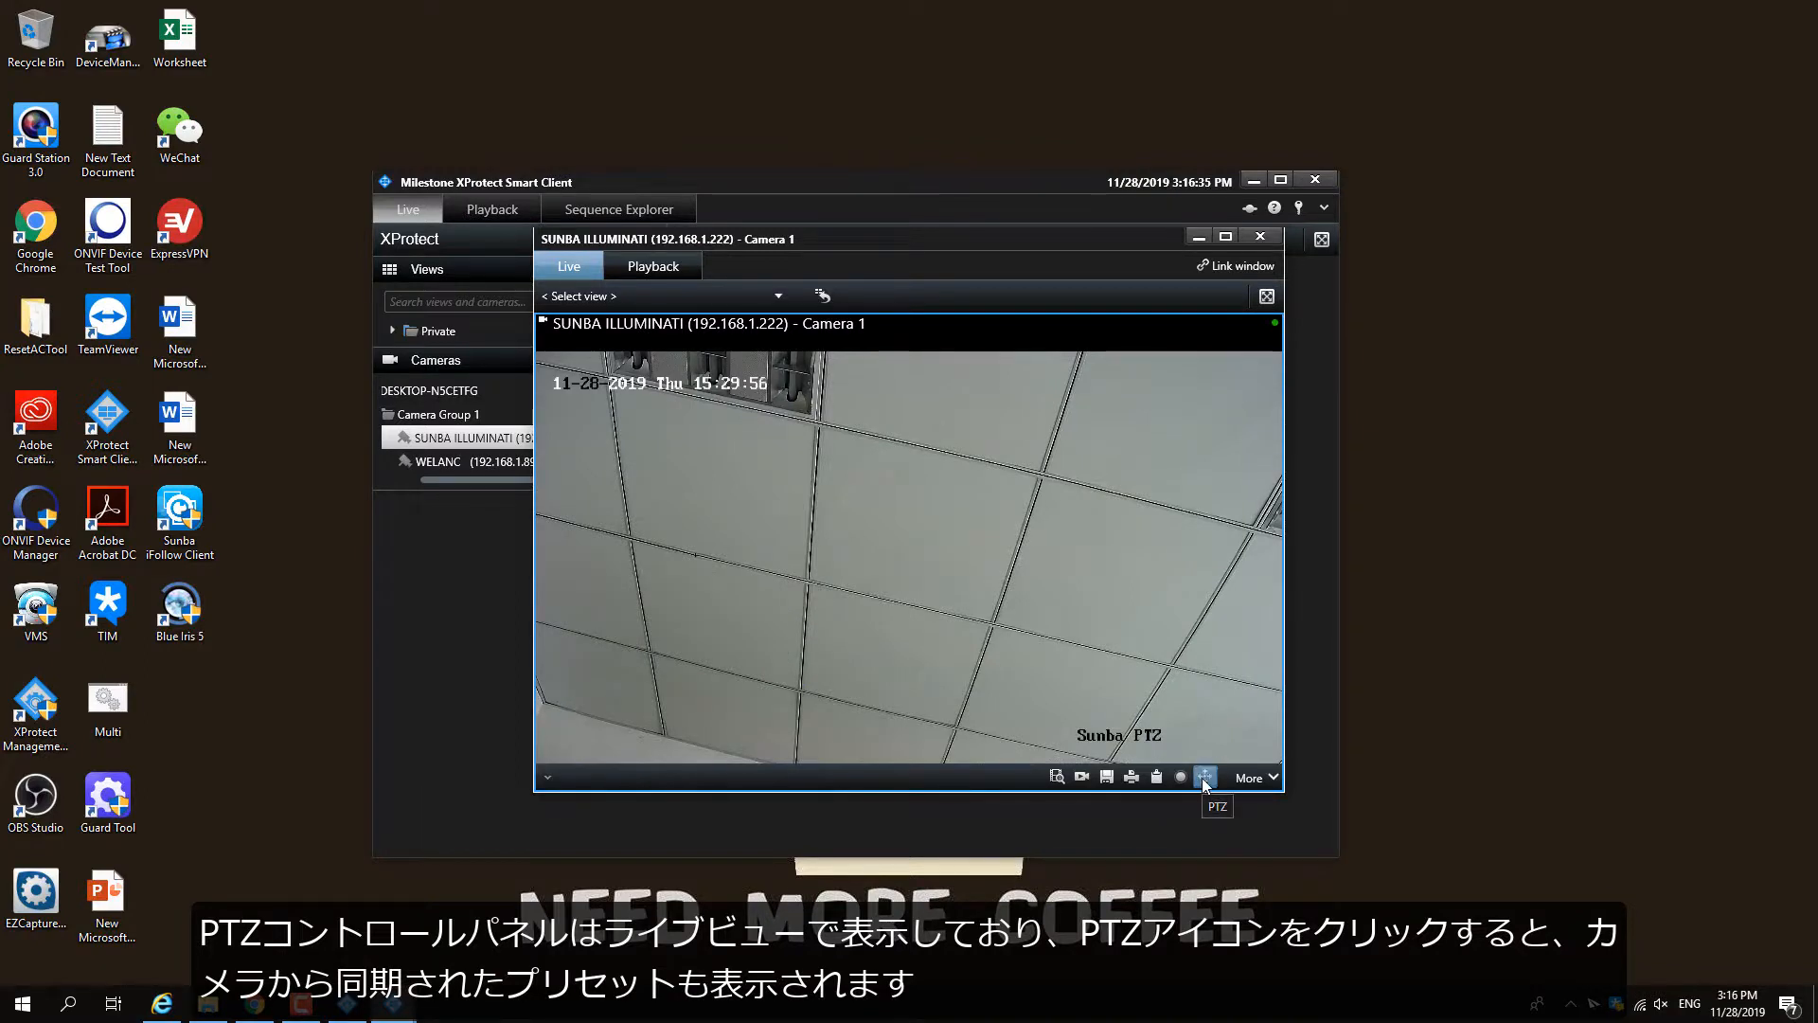
left_click(1205, 776)
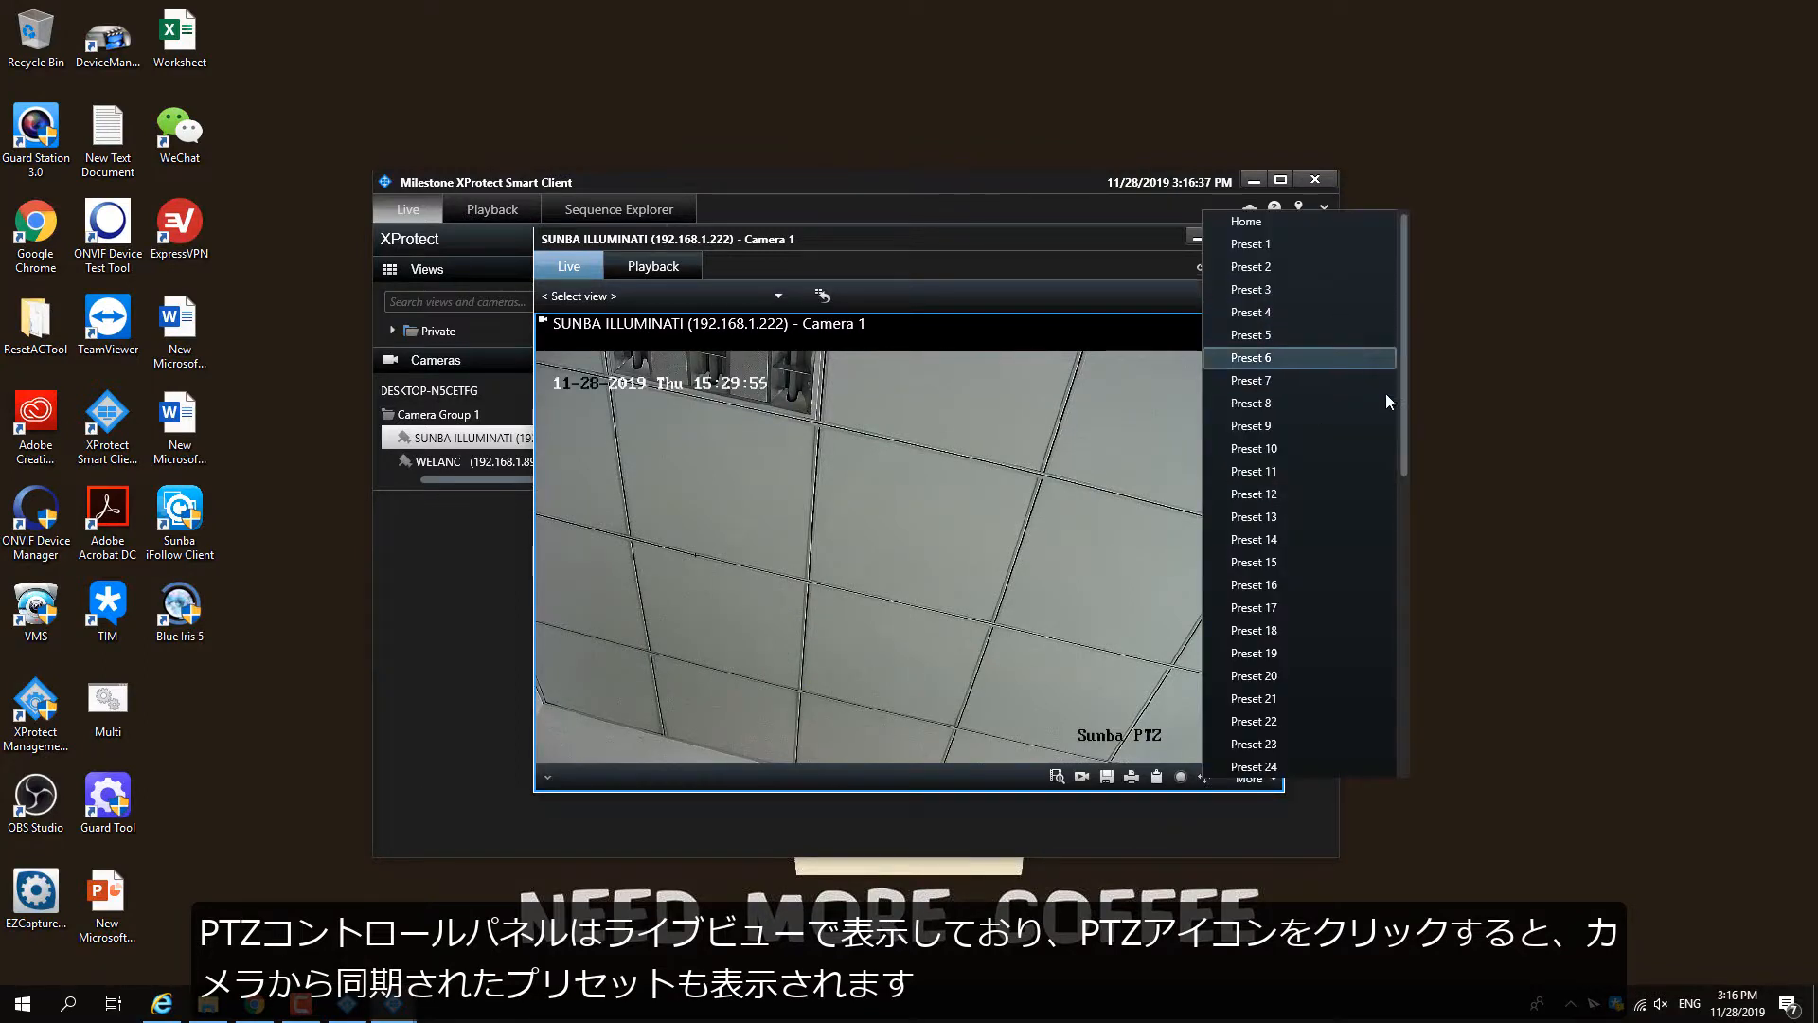